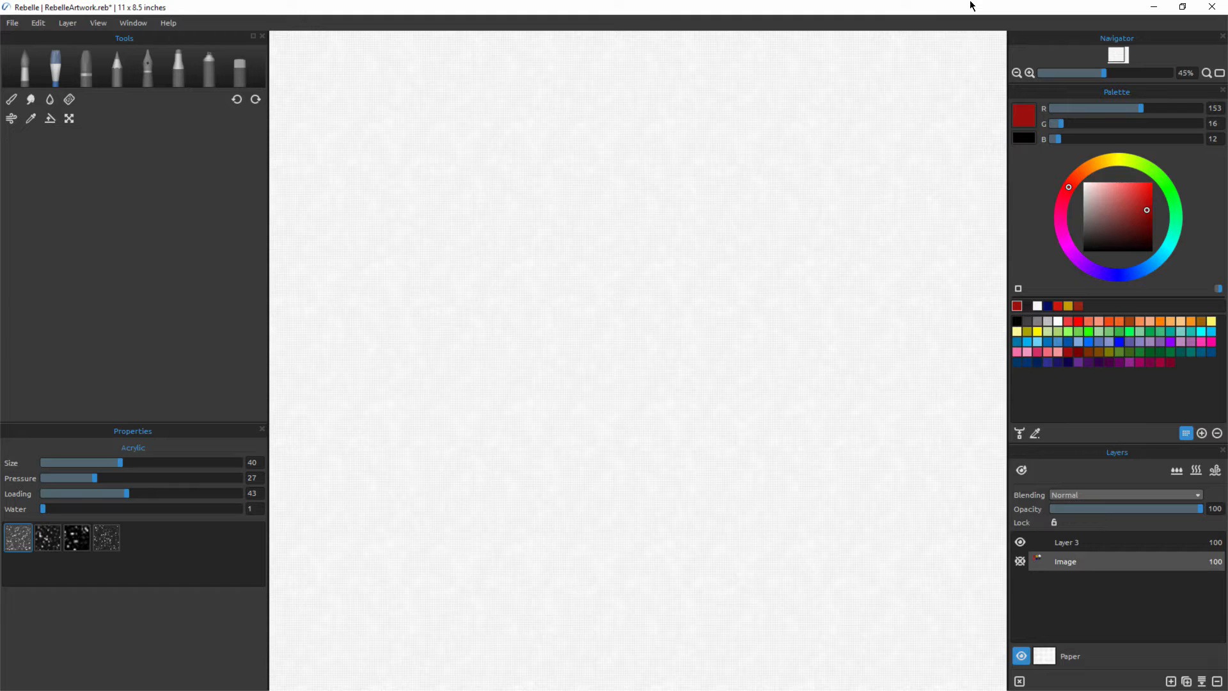
pyautogui.moveTo(1082, 197)
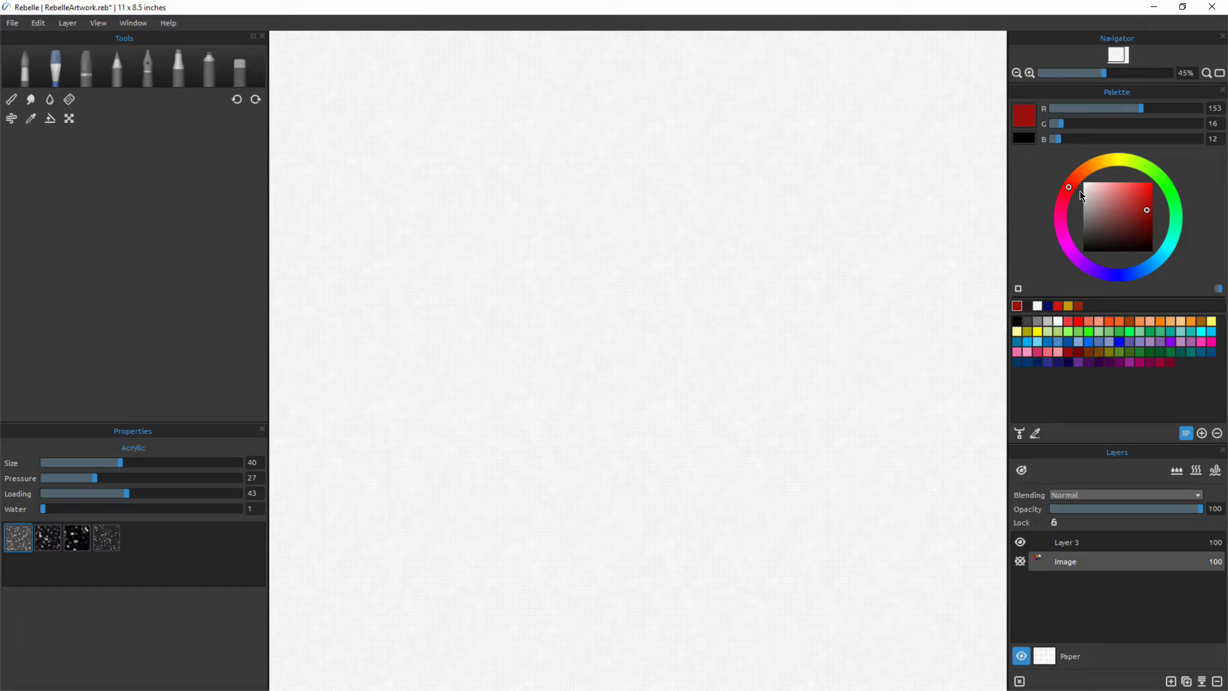
pyautogui.moveTo(1139, 177)
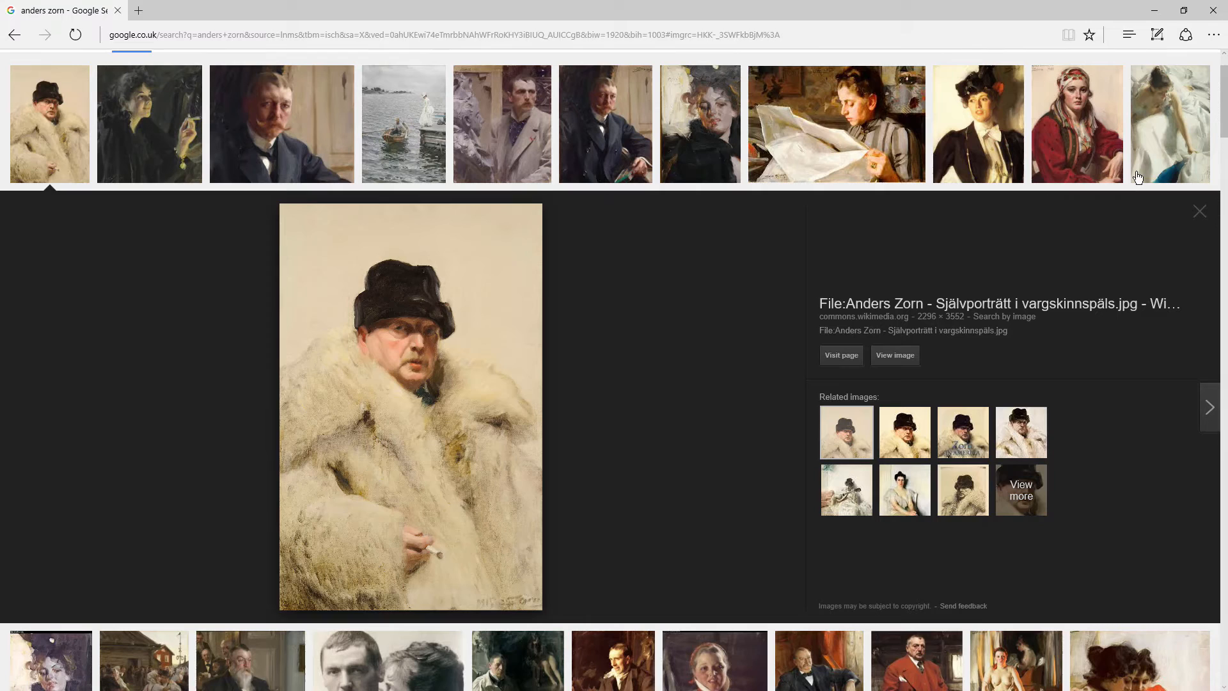
# Preview the Cigarette Girl, the rowing boat seascape, the moustached man and the loosely painted woman
pyautogui.click(149, 124)
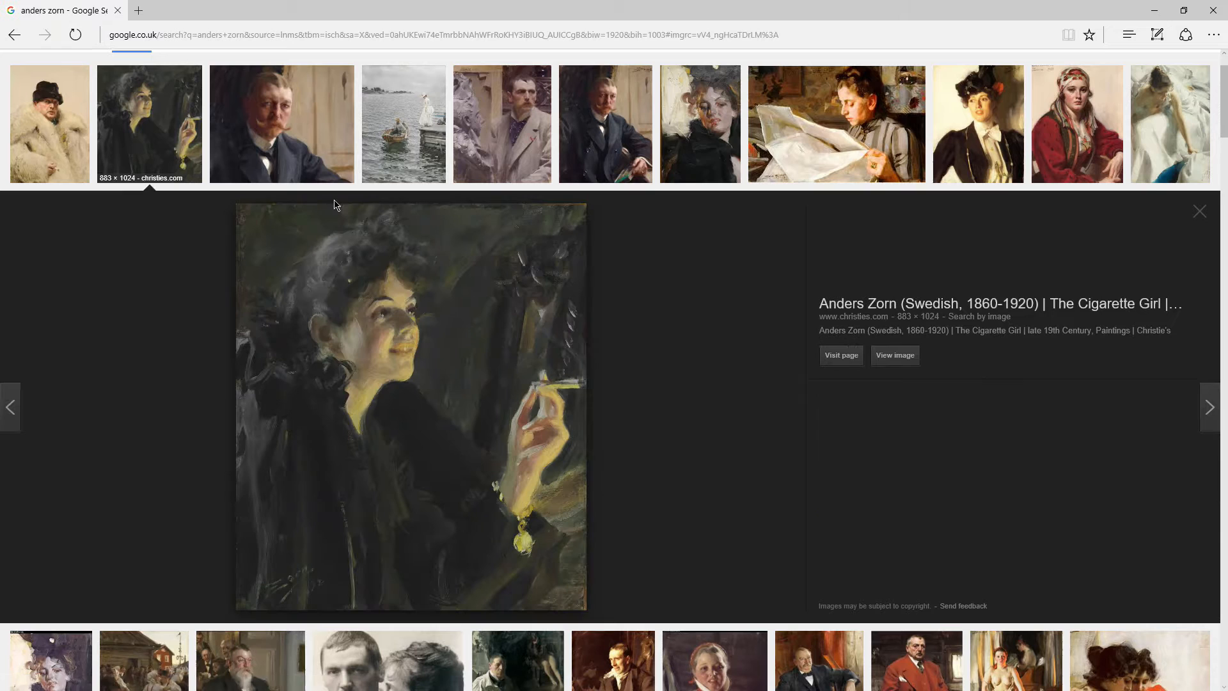
pyautogui.click(403, 124)
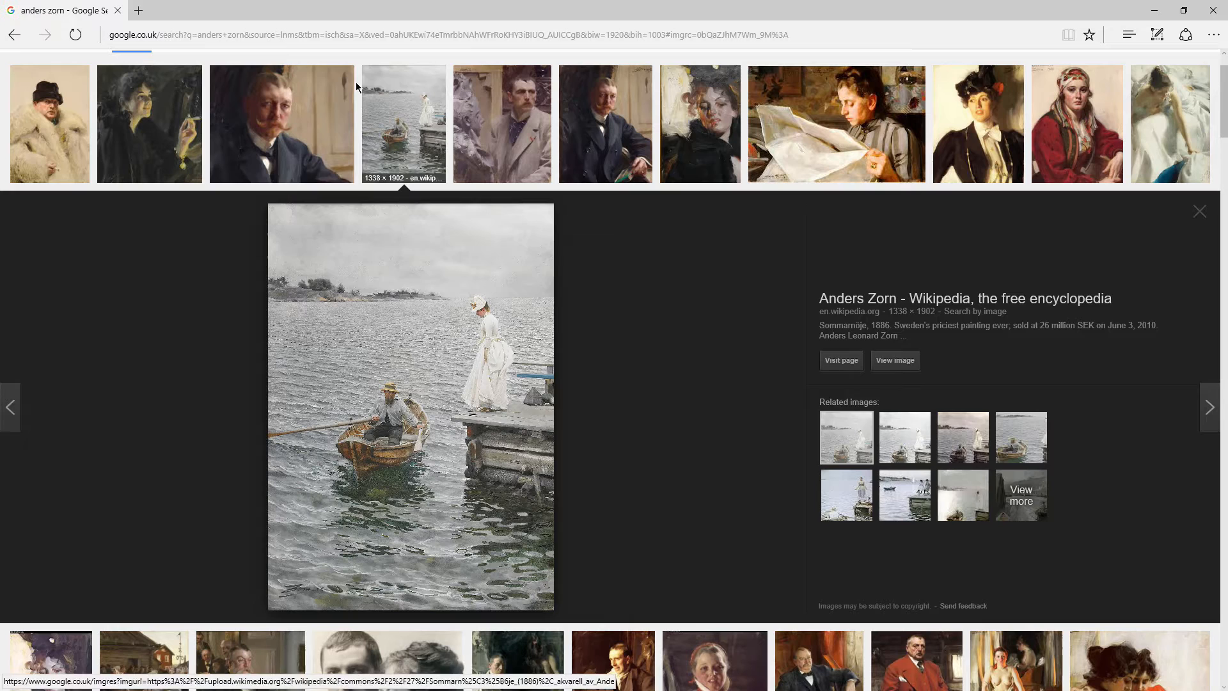
pyautogui.click(282, 124)
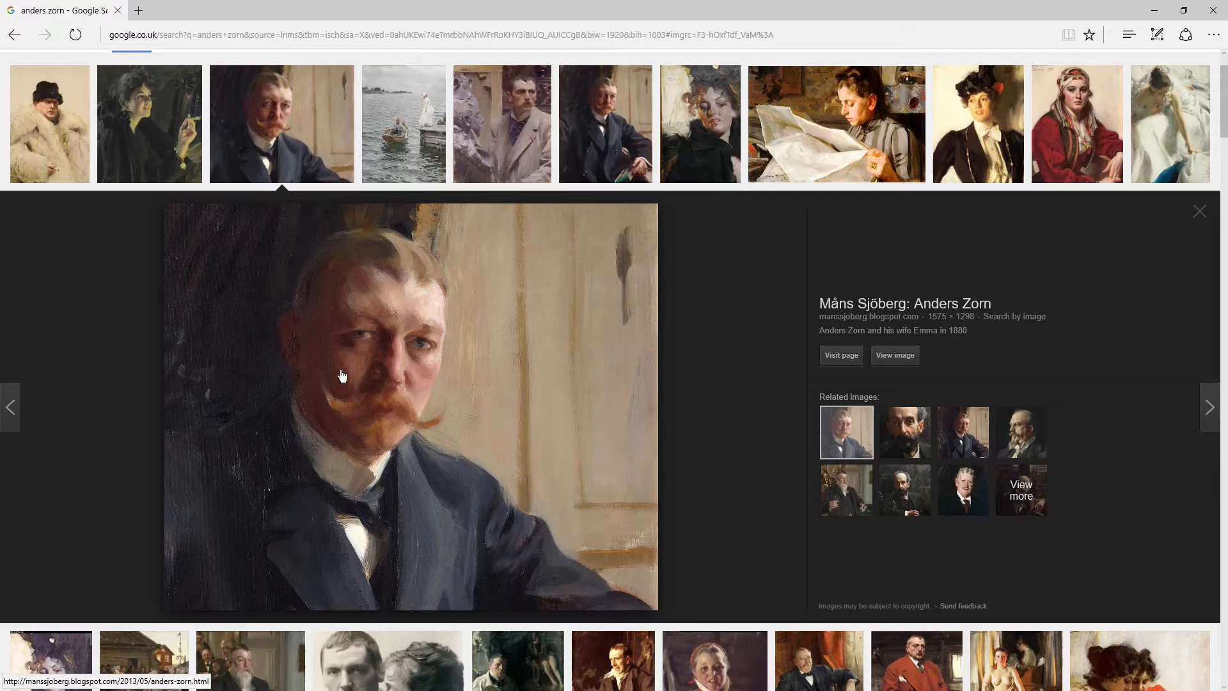
pyautogui.moveTo(325, 321)
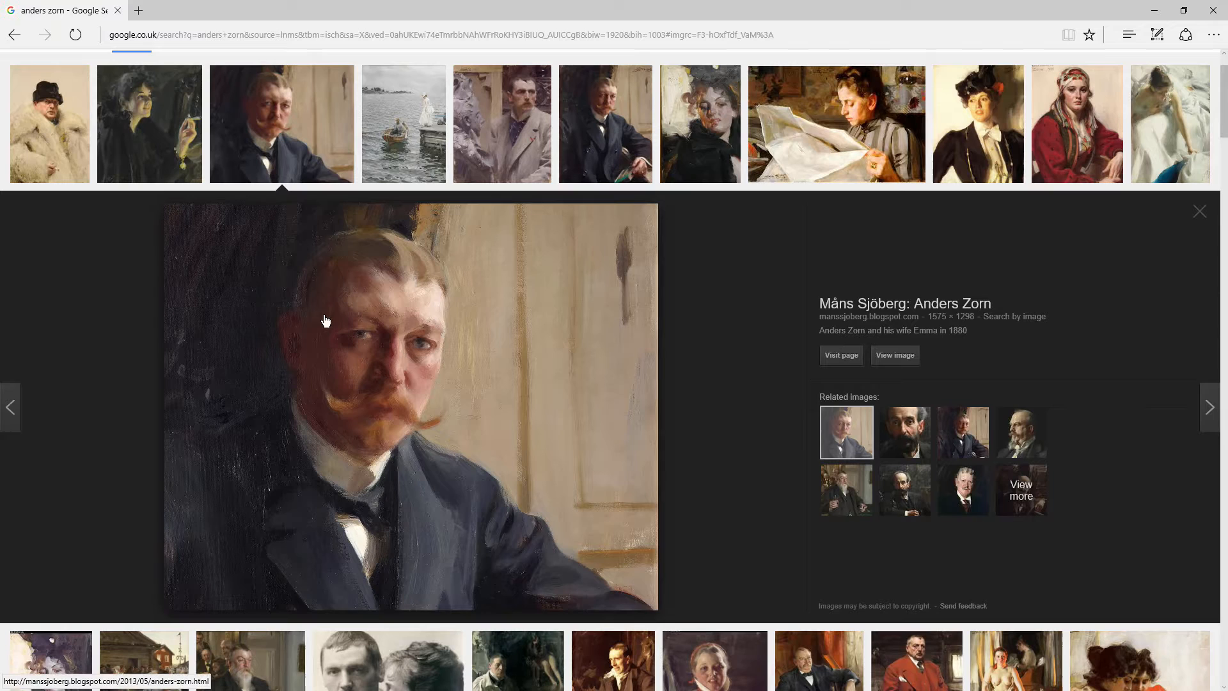
pyautogui.moveTo(415, 169)
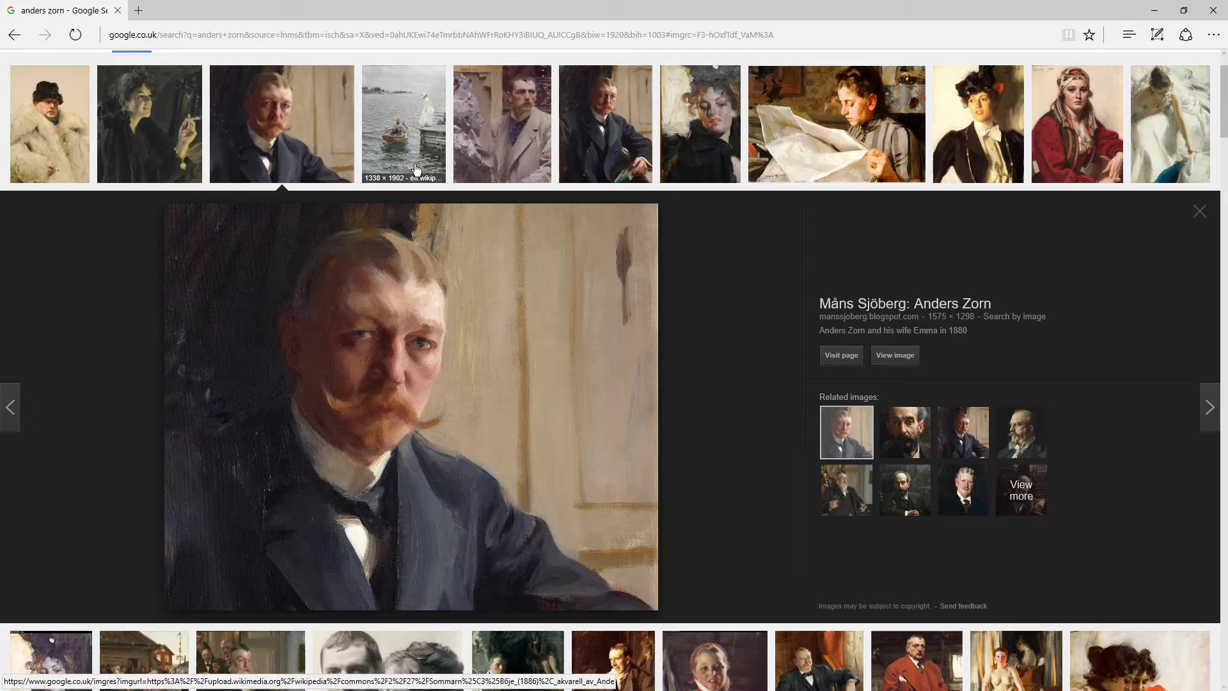
pyautogui.click(700, 124)
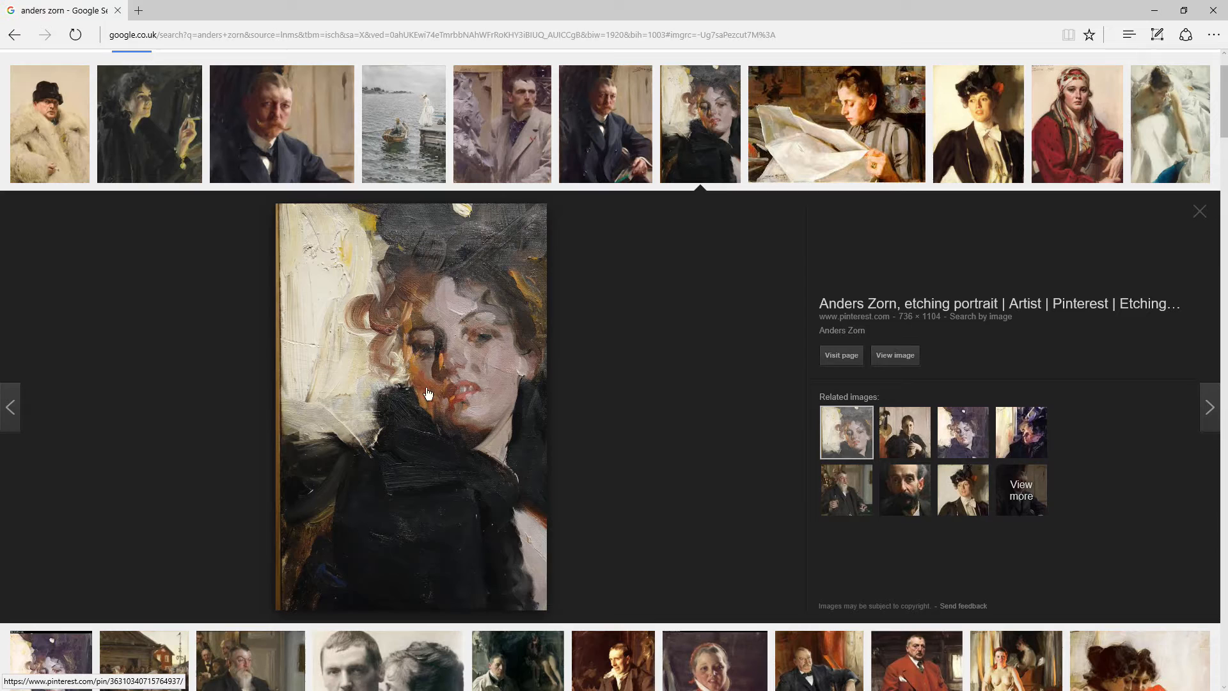
# Preview the woman reading, The Awakening, the bearded man with a glass, ending on Coquelin Cadet
pyautogui.click(836, 124)
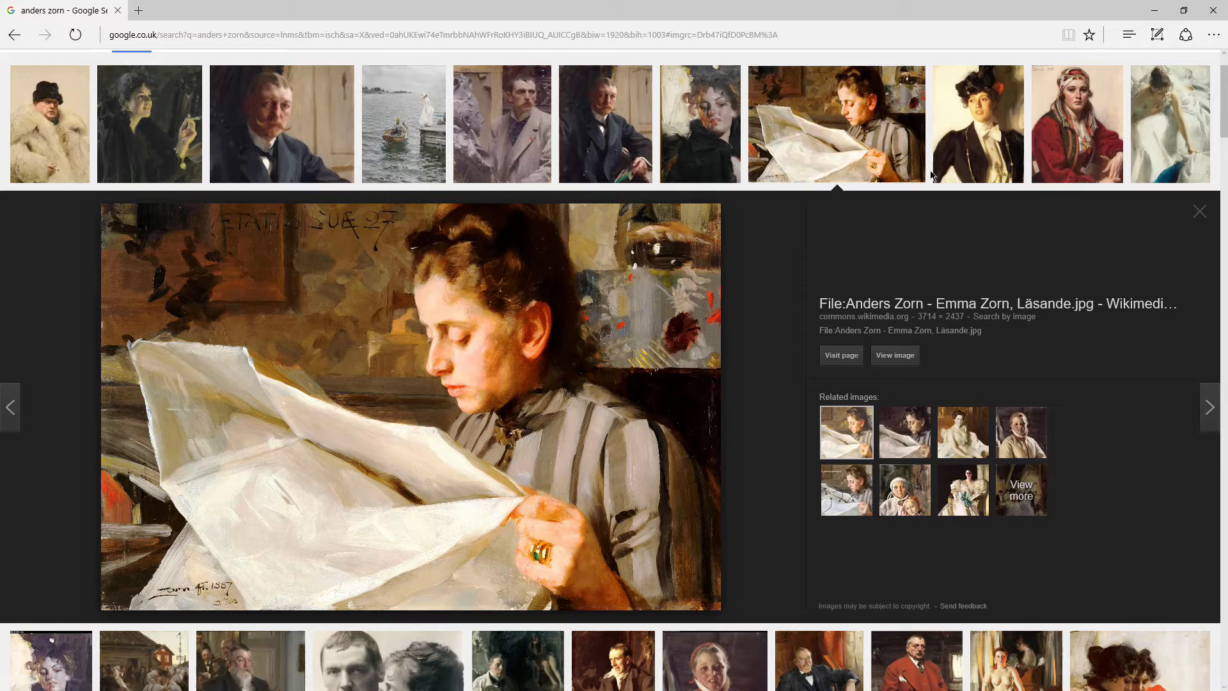
pyautogui.click(1169, 124)
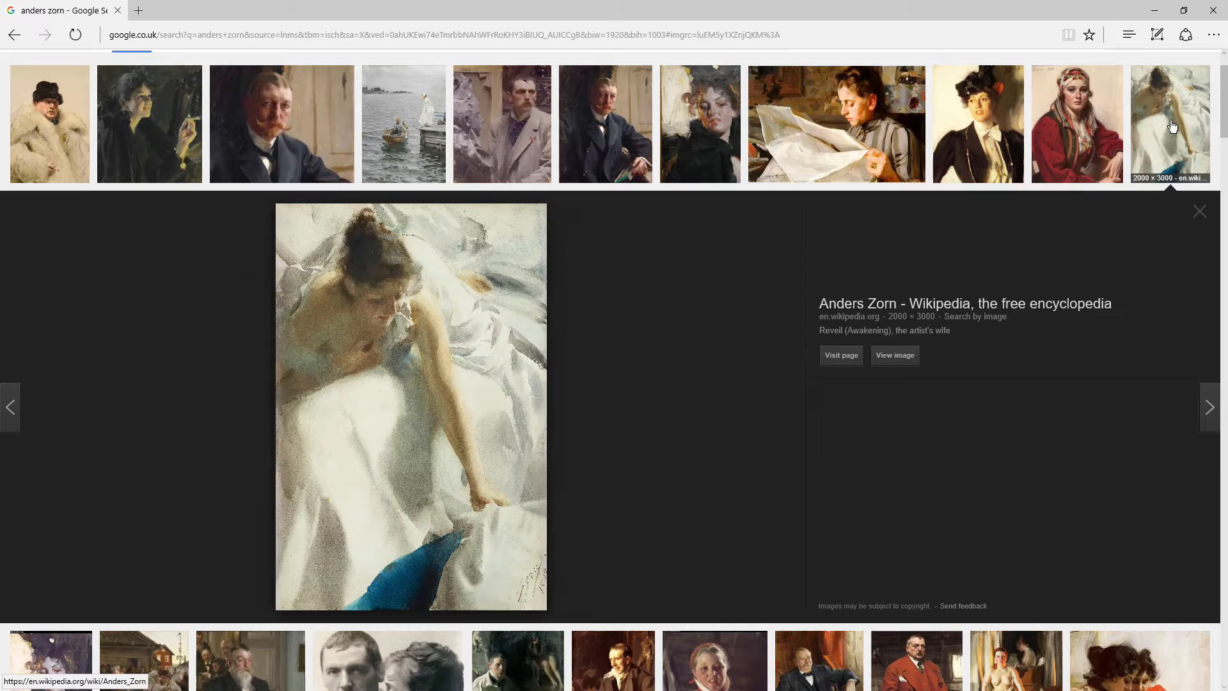
pyautogui.click(251, 124)
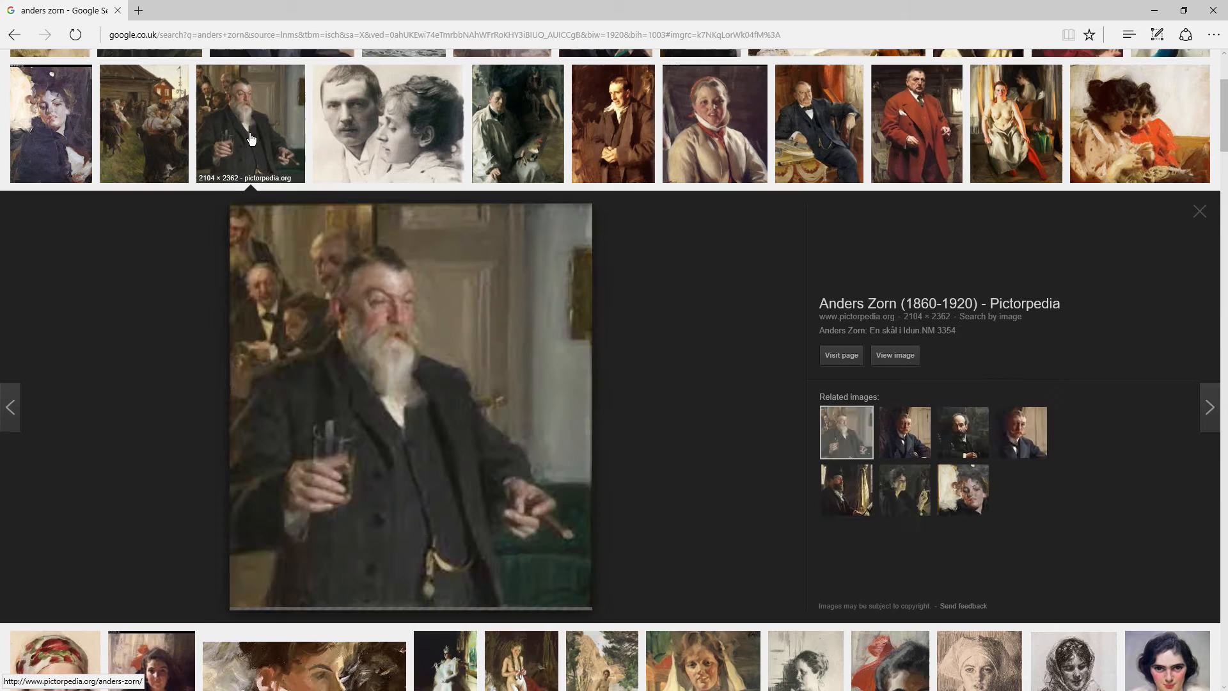
pyautogui.moveTo(613, 124)
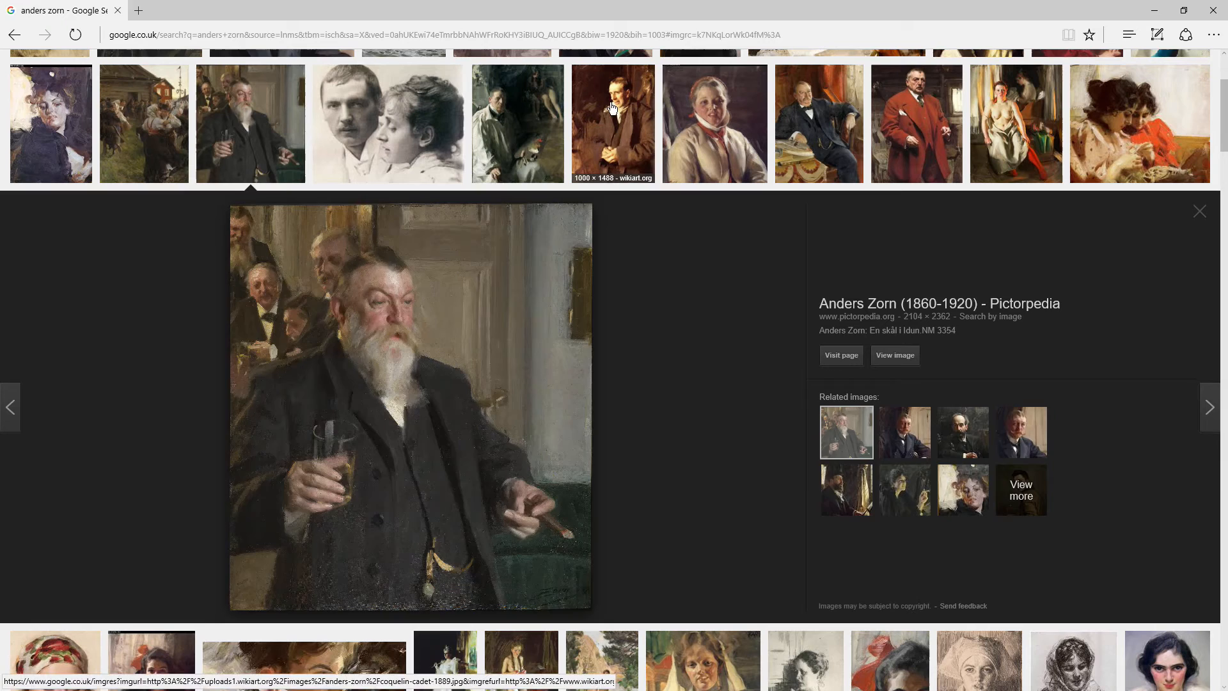
pyautogui.click(613, 125)
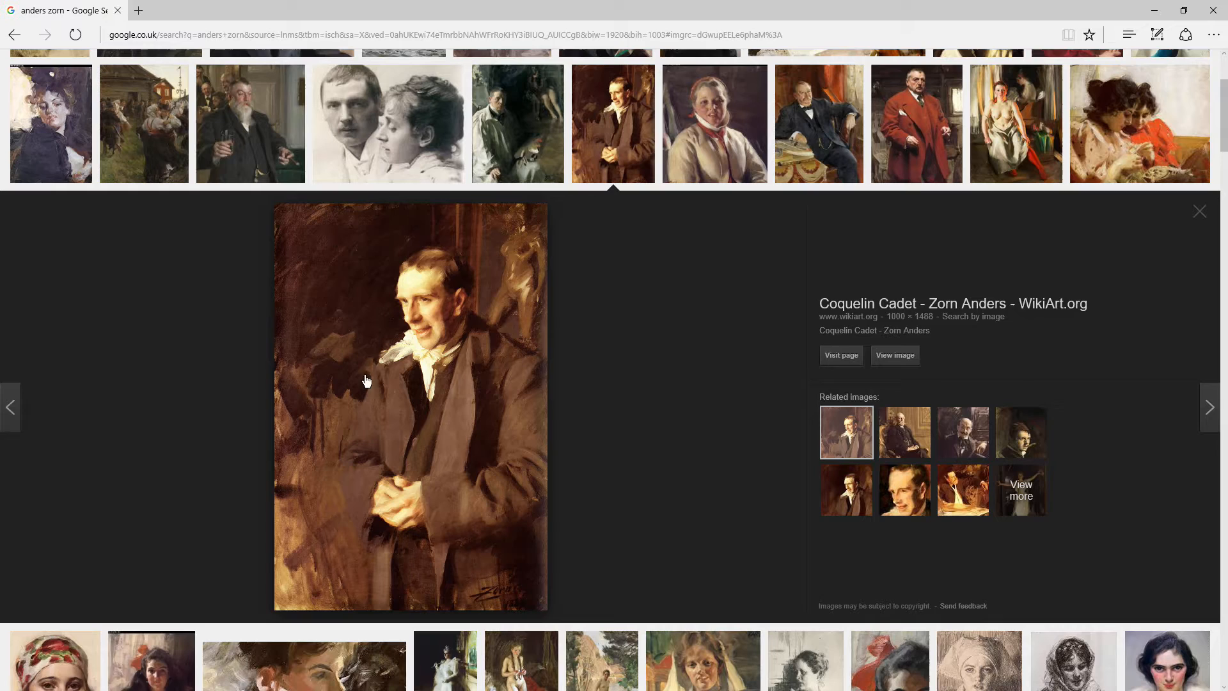
pyautogui.moveTo(566, 263)
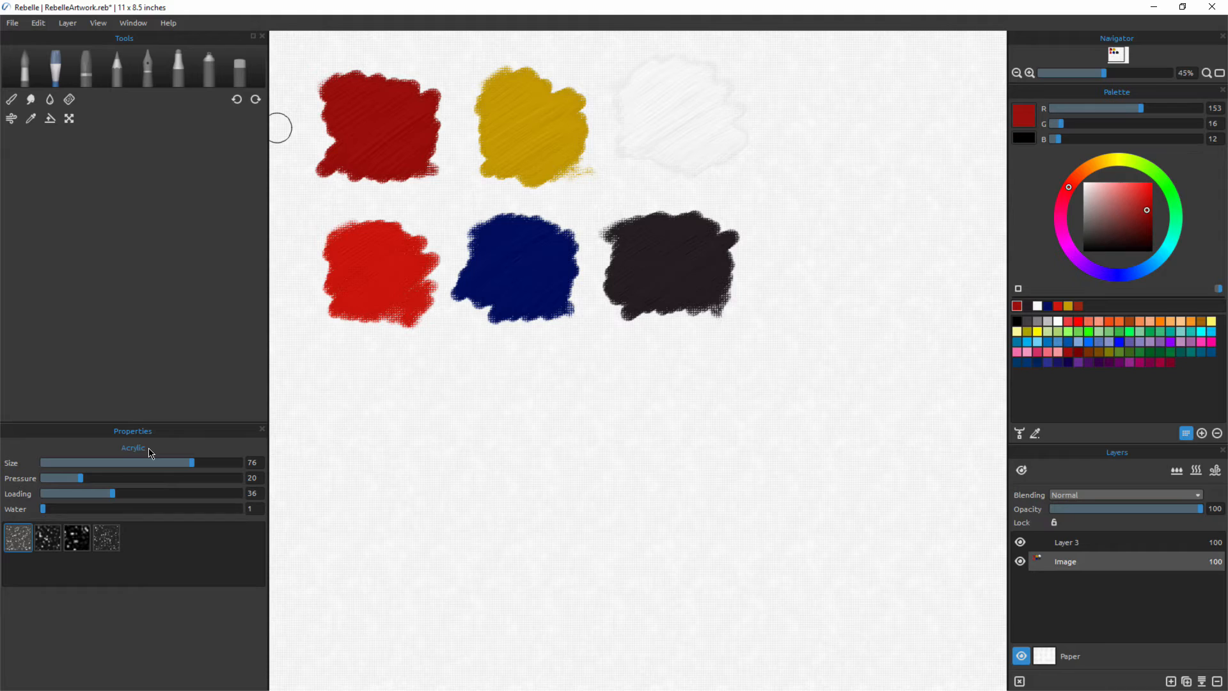
pyautogui.moveTo(701, 274)
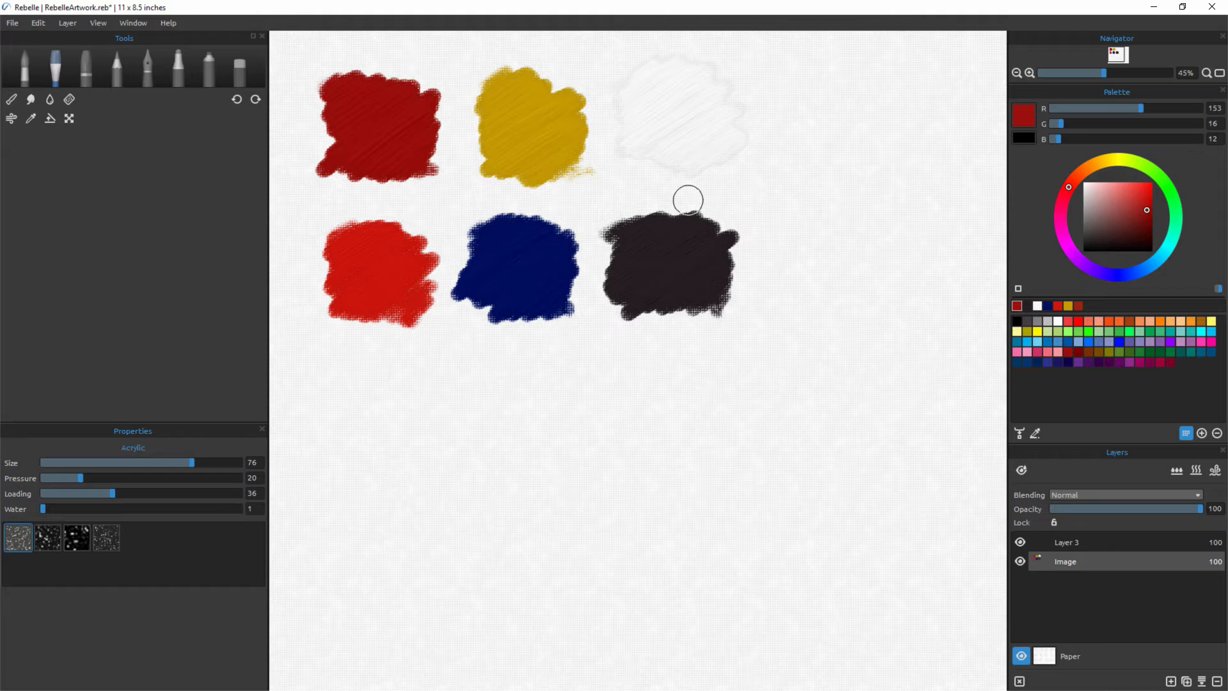
pyautogui.moveTo(990, 326)
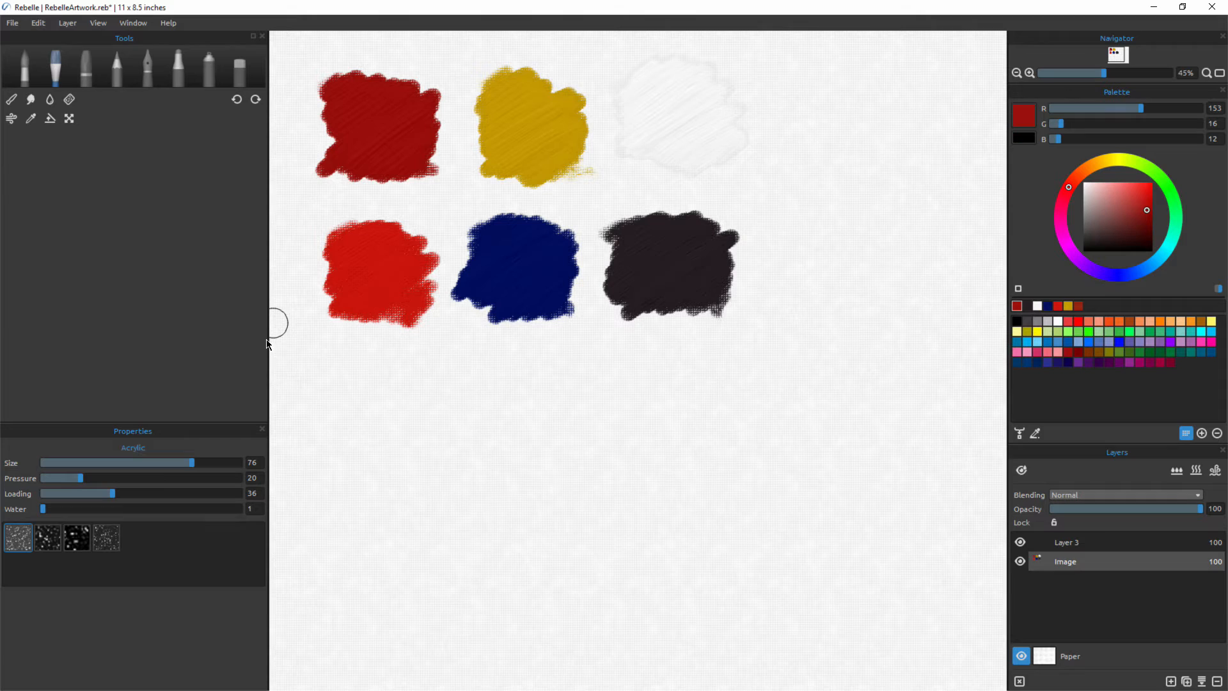
pyautogui.moveTo(732, 394)
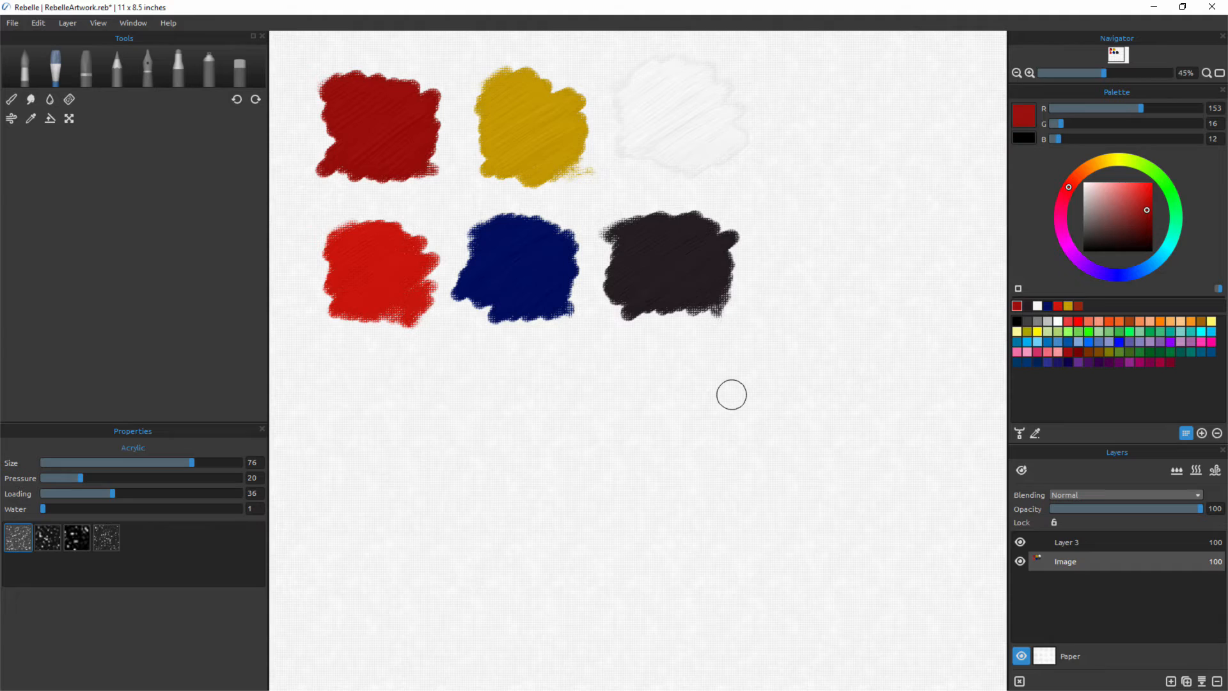
pyautogui.moveTo(494, 174)
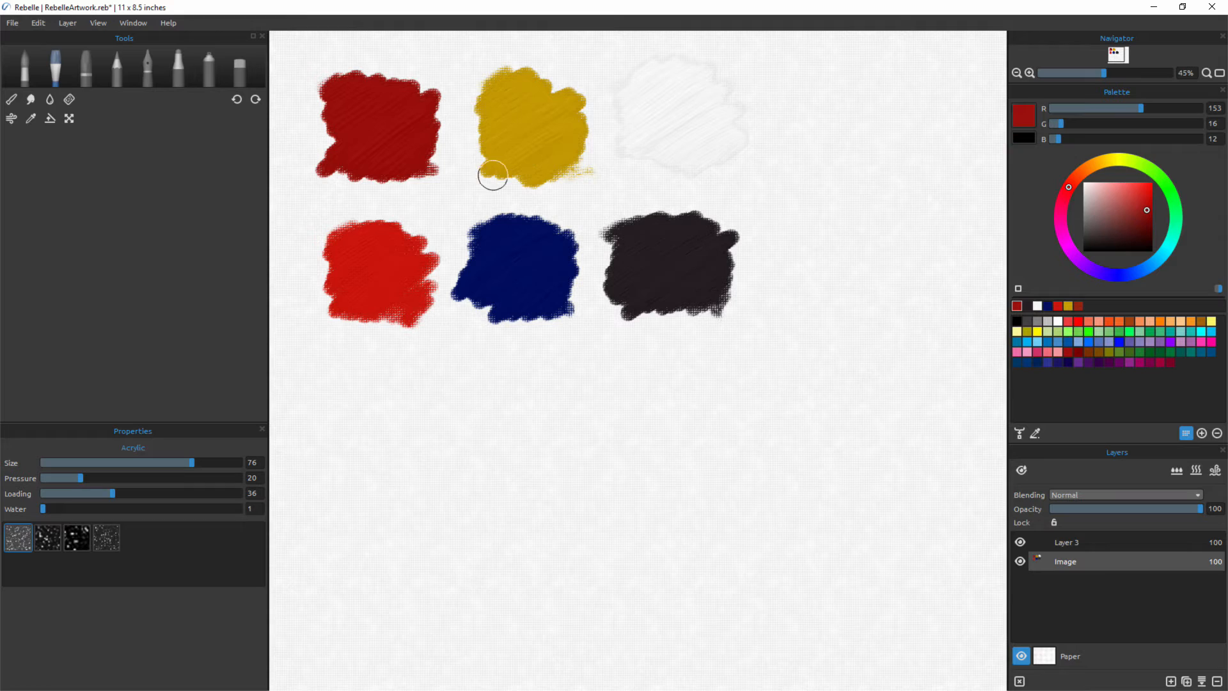
pyautogui.moveTo(321, 194)
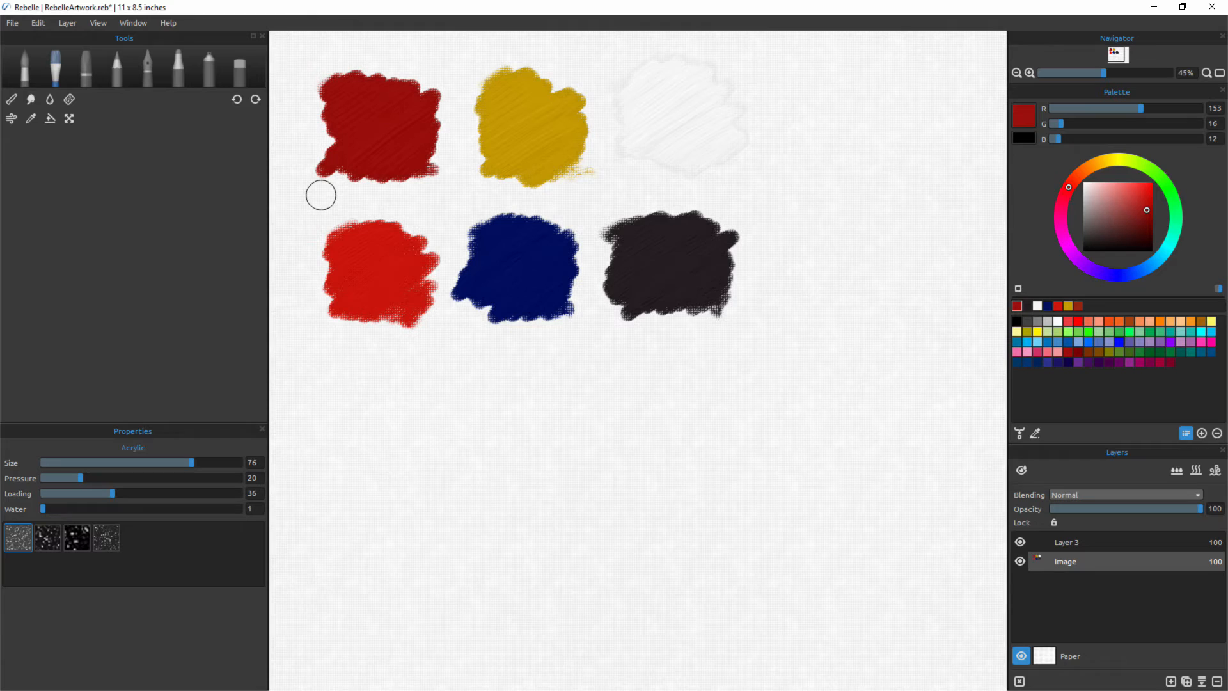
pyautogui.moveTo(595, 326)
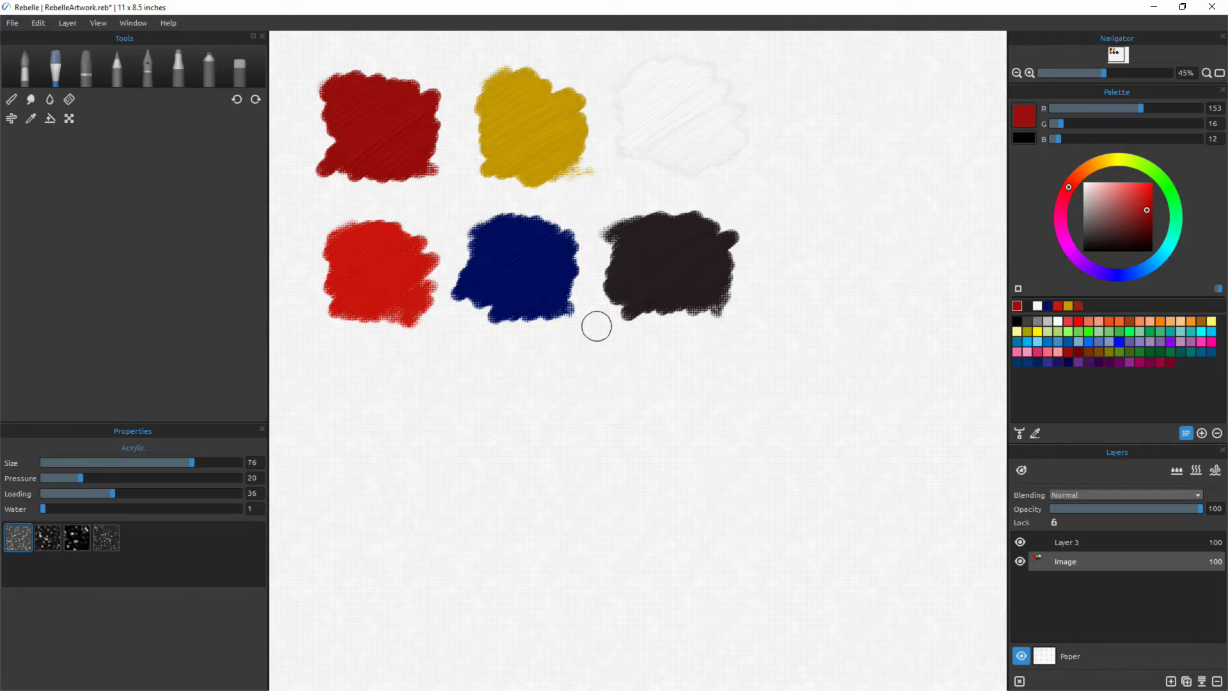
pyautogui.moveTo(612, 378)
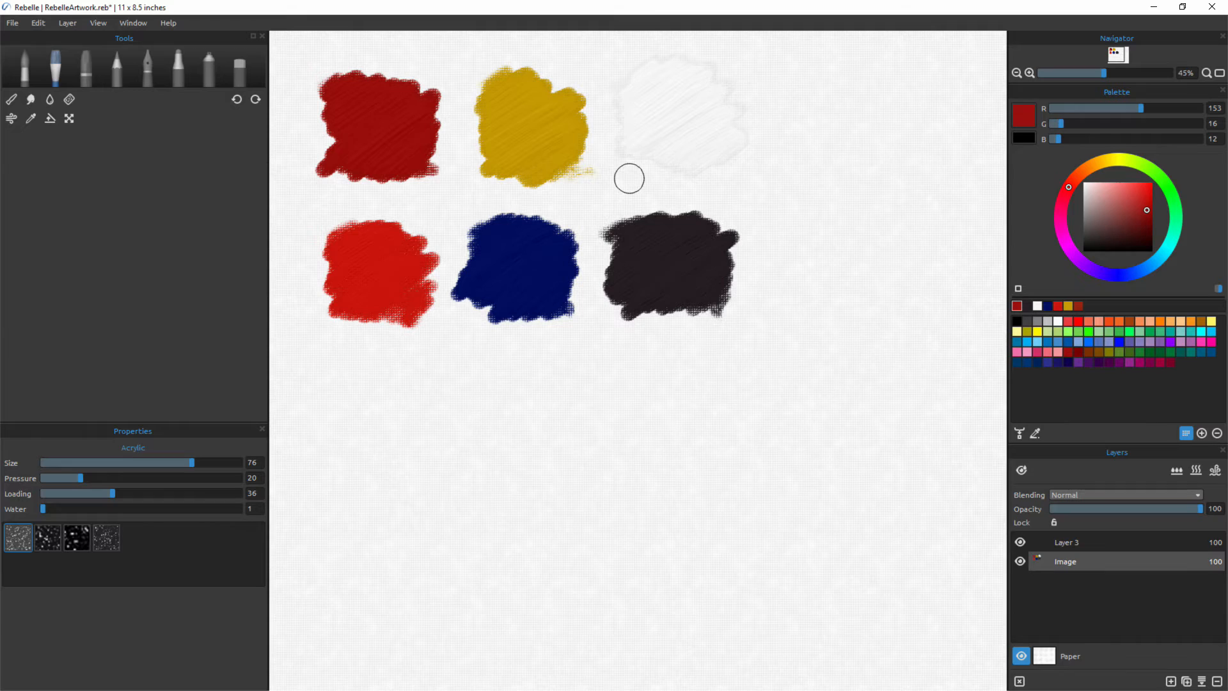
pyautogui.moveTo(399, 482)
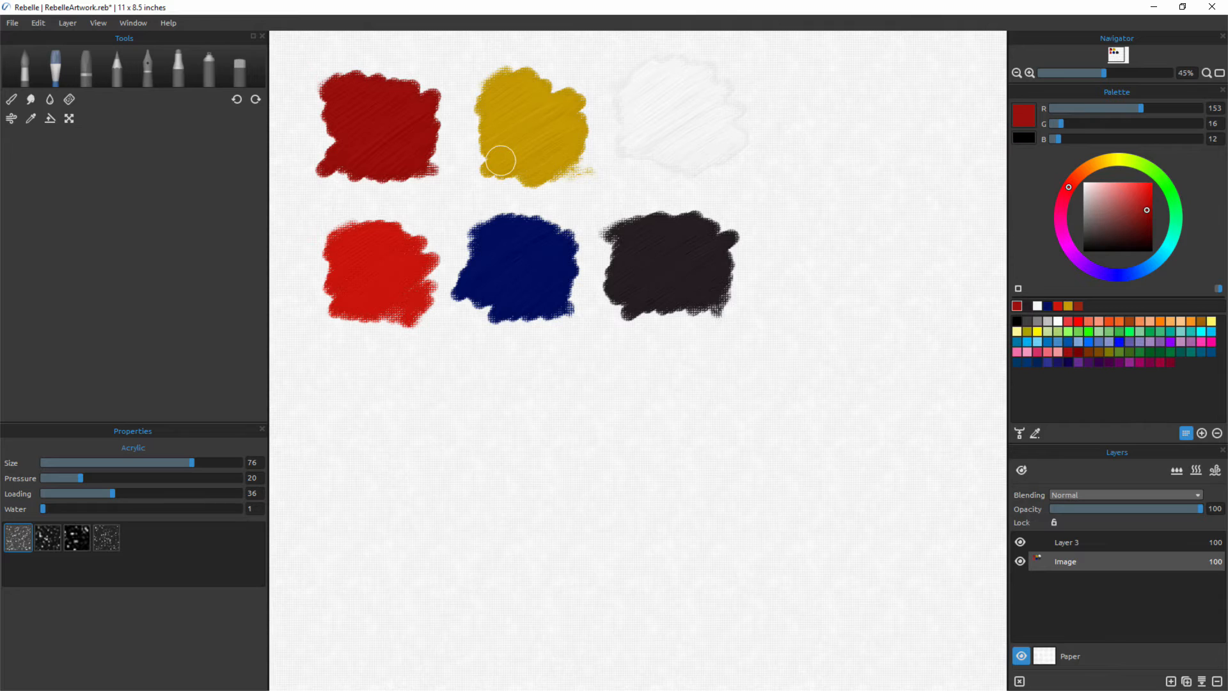
# Sample a near-black colour for mixing, then bring the Coquelin Cadet portrait up for reference
pyautogui.click(1095, 241)
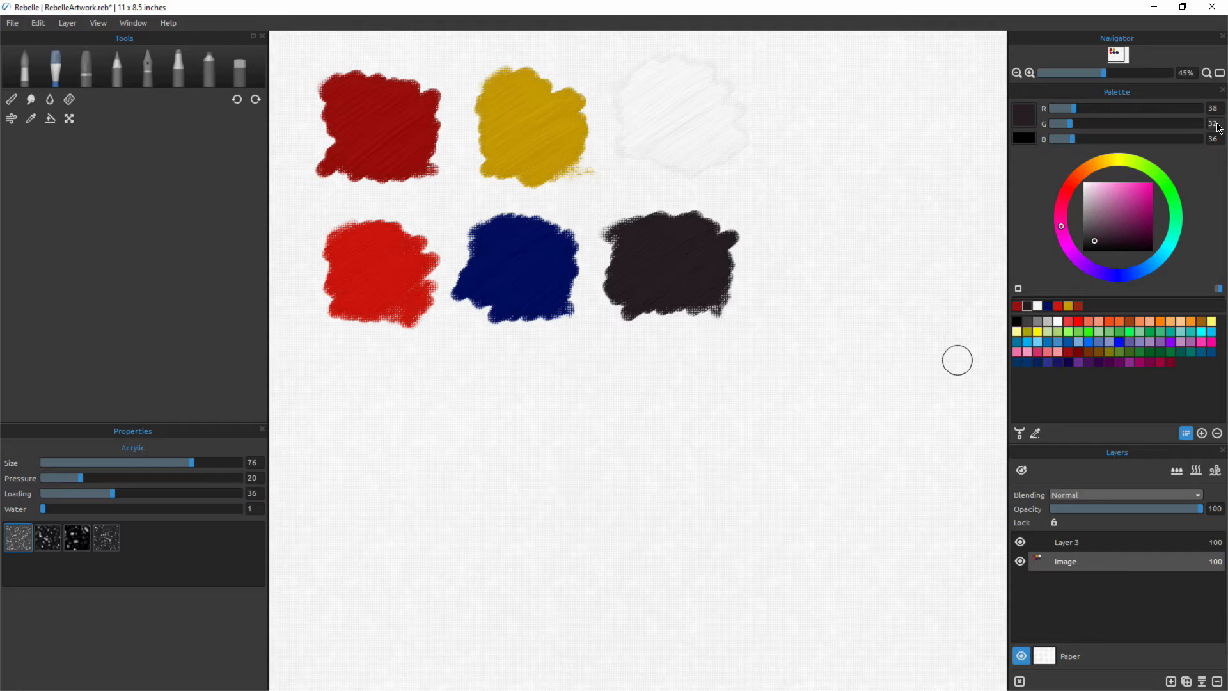
pyautogui.click(1038, 306)
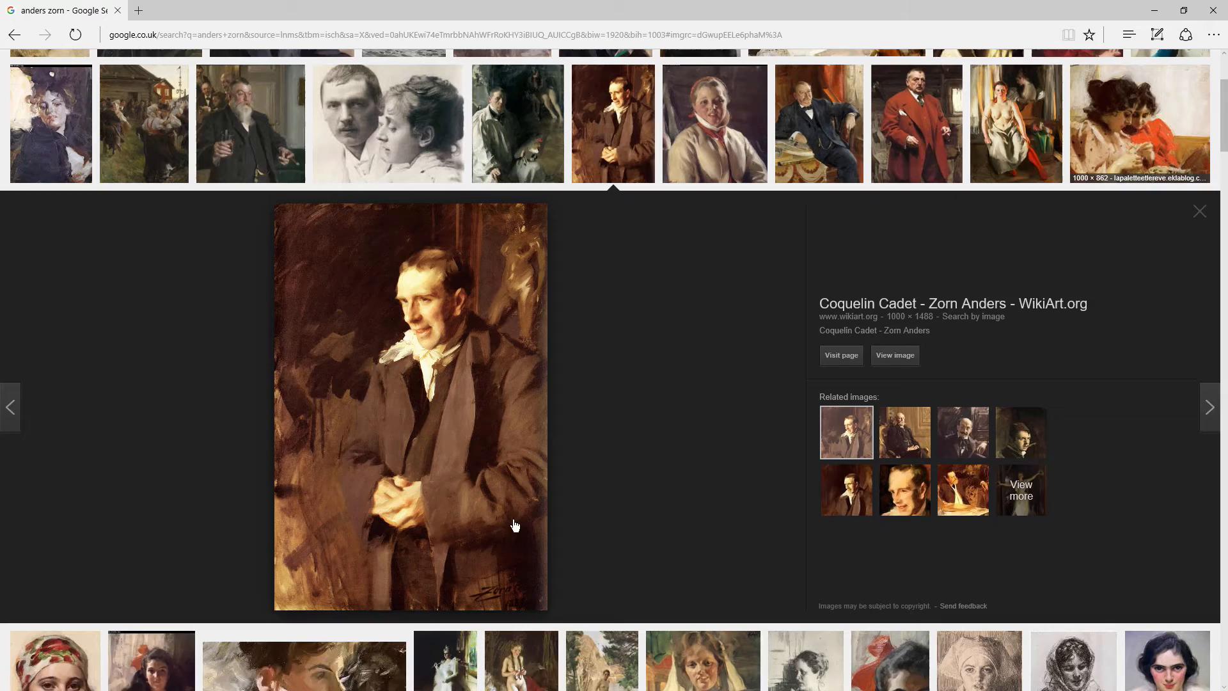
pyautogui.click(1139, 125)
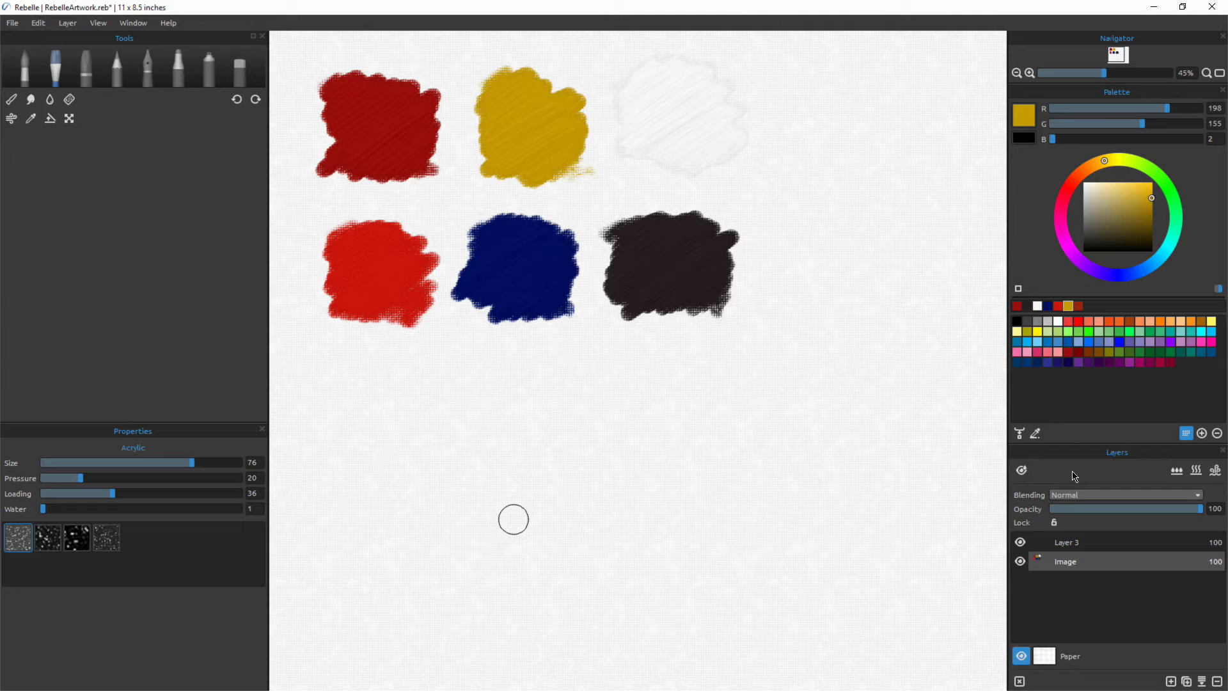
pyautogui.moveTo(705, 100)
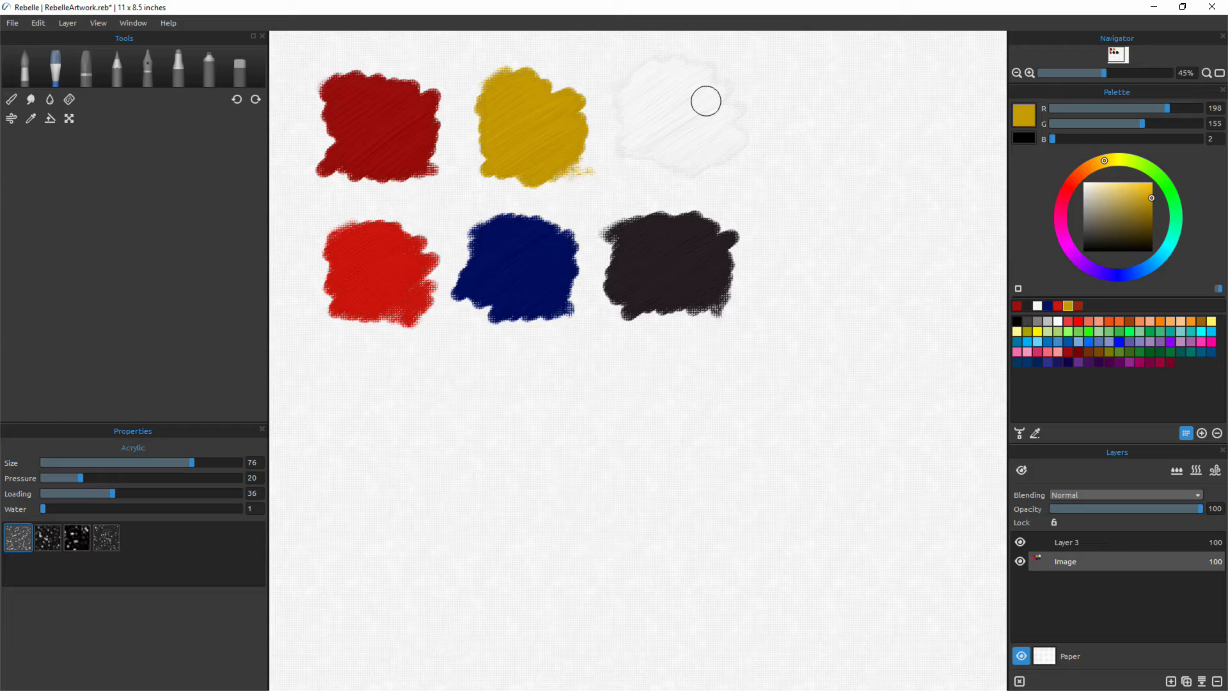
# Pick up the white swatch's colour to blend the ochre and warm orange skin-tone patches
pyautogui.click(30, 117)
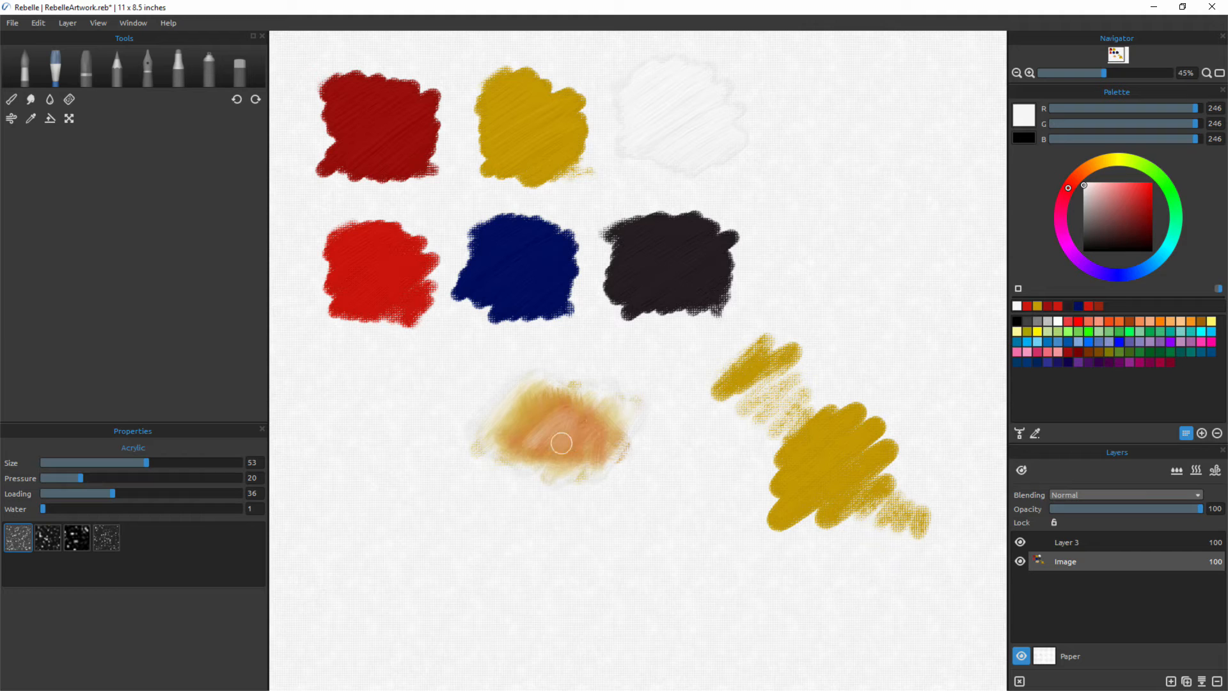
# Load skin tone 223,178,134 and dab it over the ochre and orange patches
pyautogui.click(29, 118)
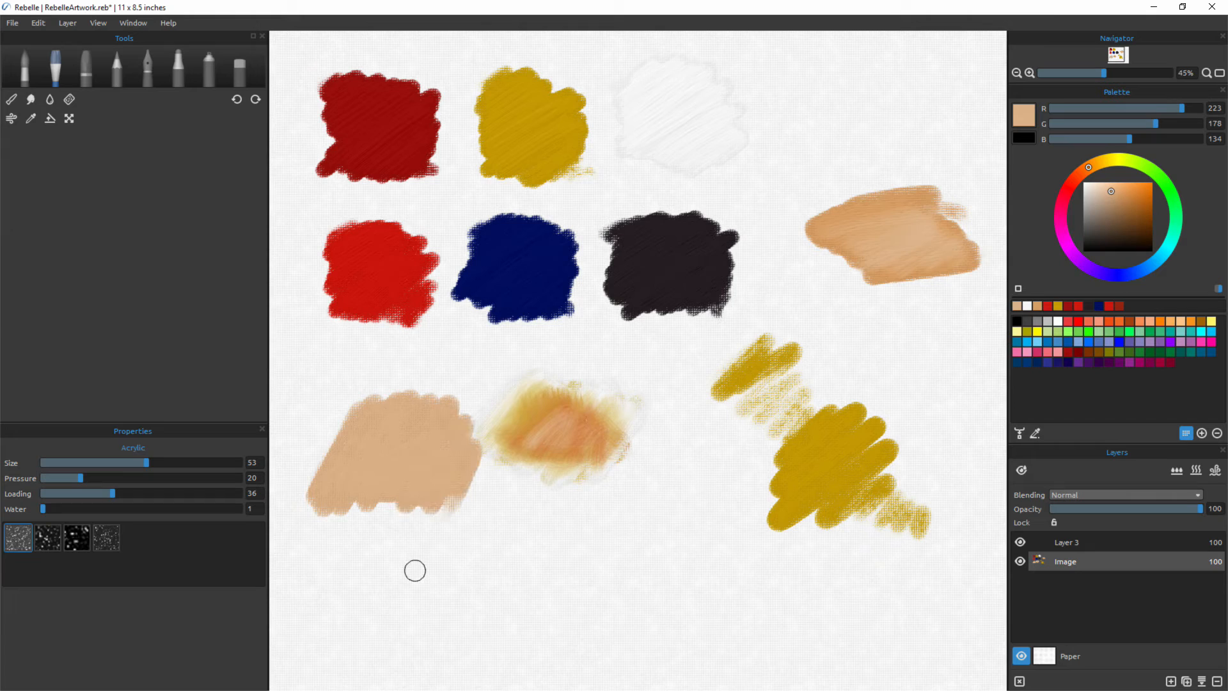
pyautogui.moveTo(398, 284)
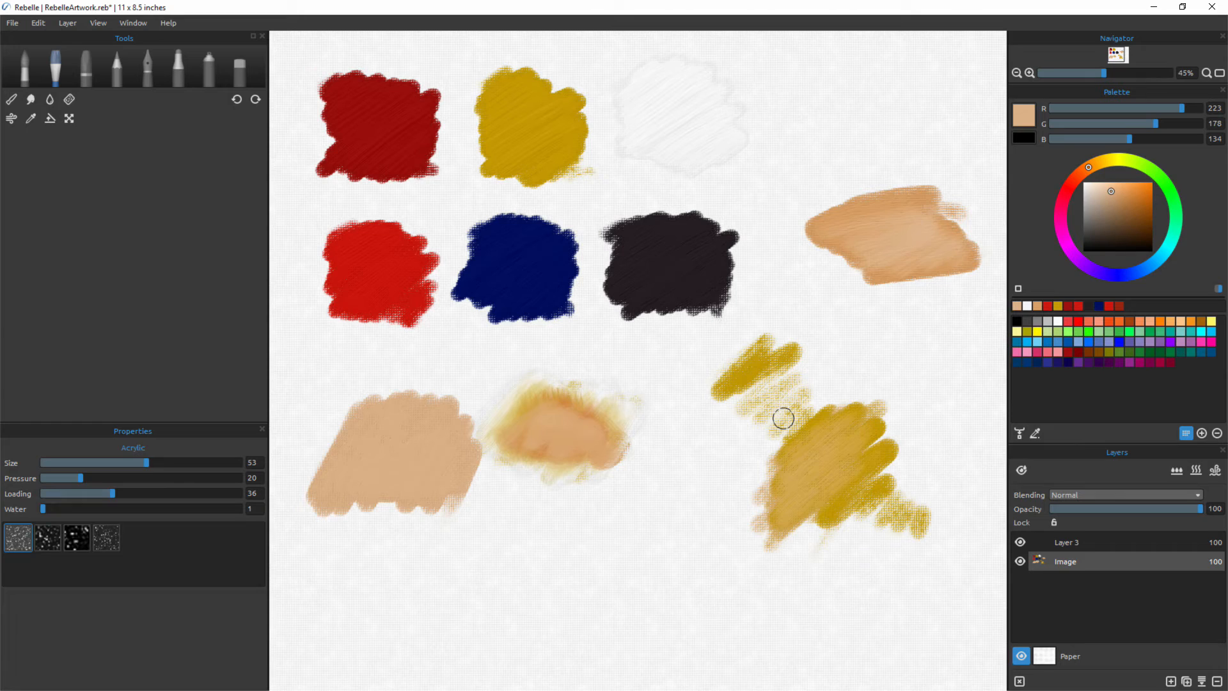
pyautogui.click(30, 117)
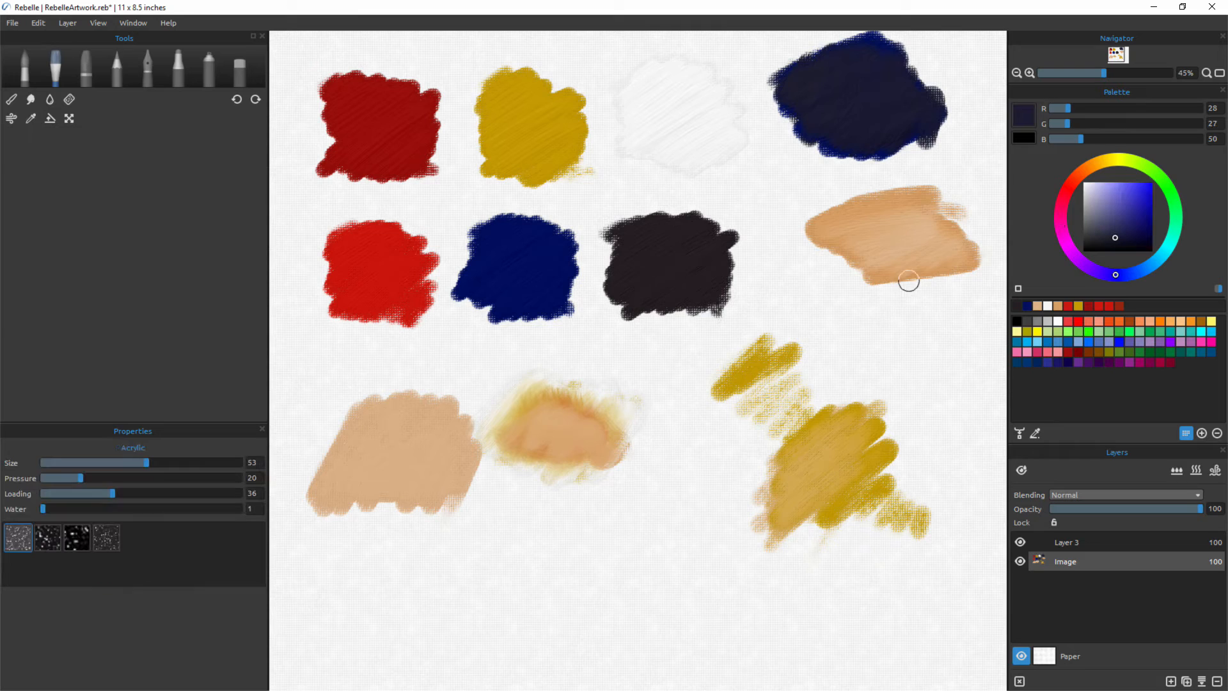
# Sample the deep navy from the top-right swatch for the dark blob under the peach mix
pyautogui.click(31, 117)
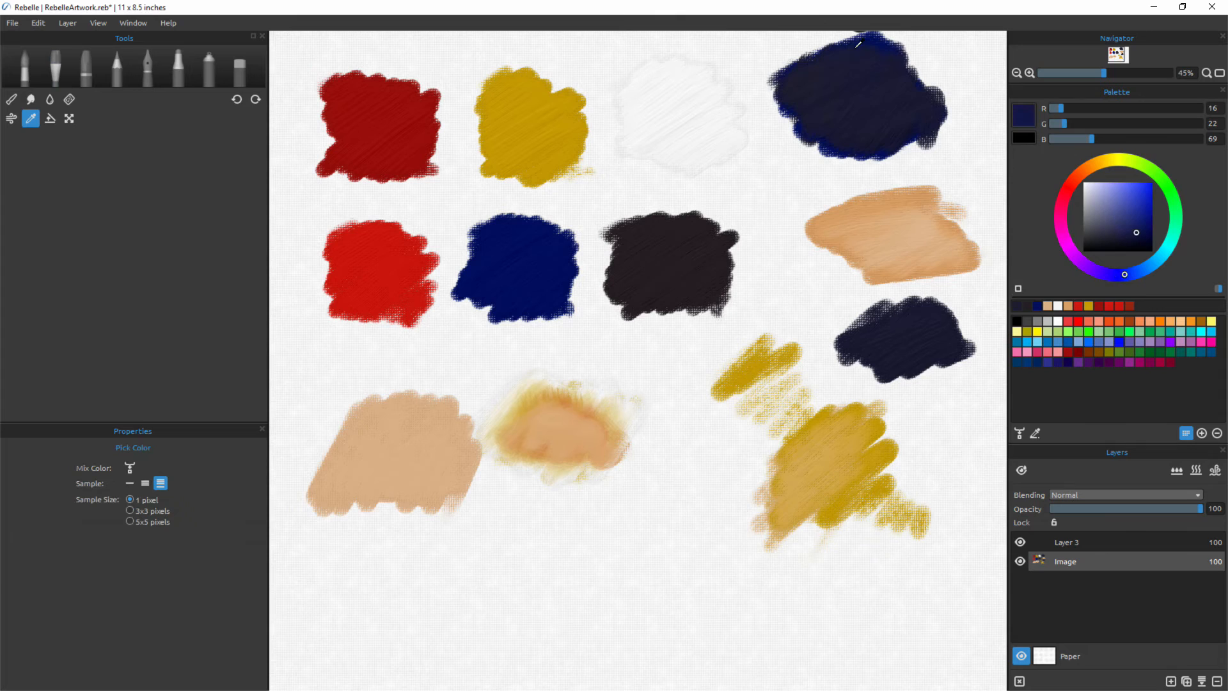
pyautogui.click(50, 66)
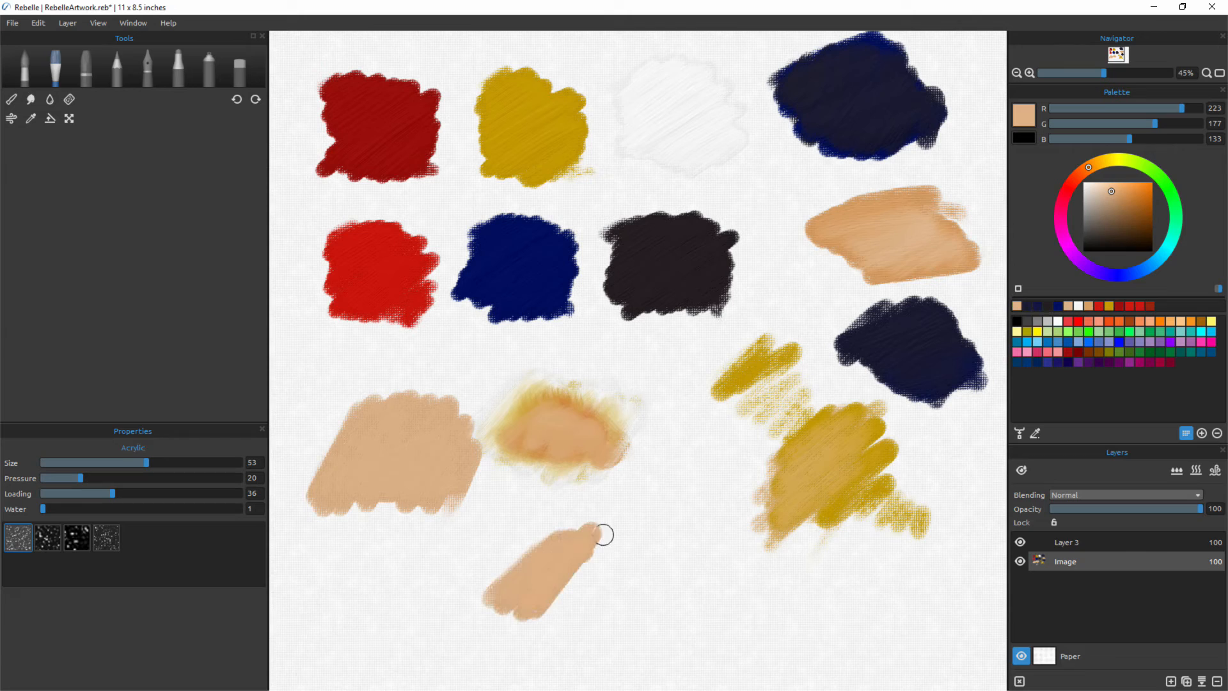
# Start a new larger skin-tone swatch at the bottom before adding the reddish blush band
pyautogui.click(31, 118)
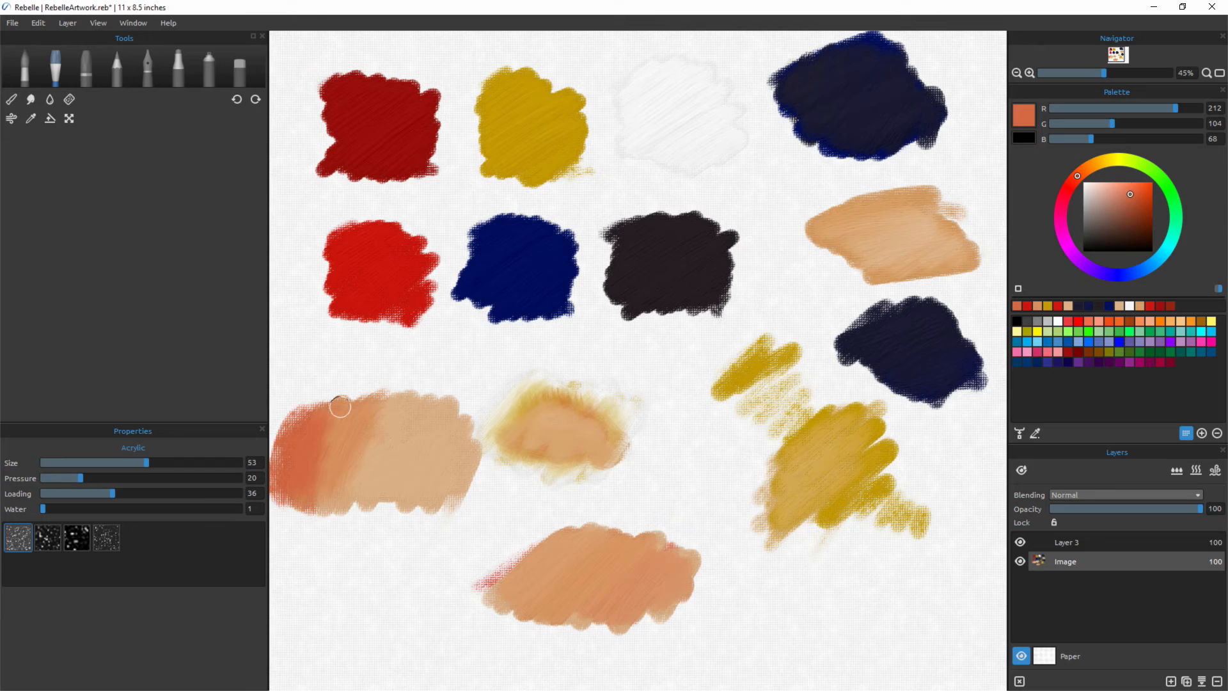
pyautogui.moveTo(327, 435)
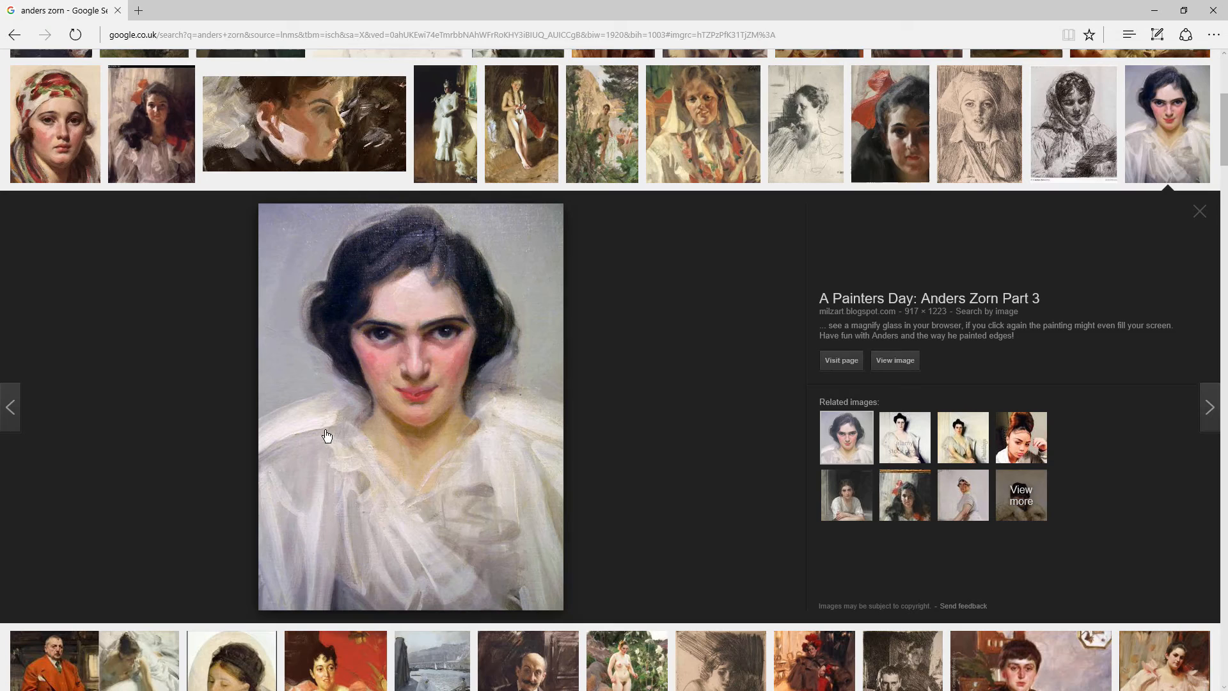
pyautogui.moveTo(304, 124)
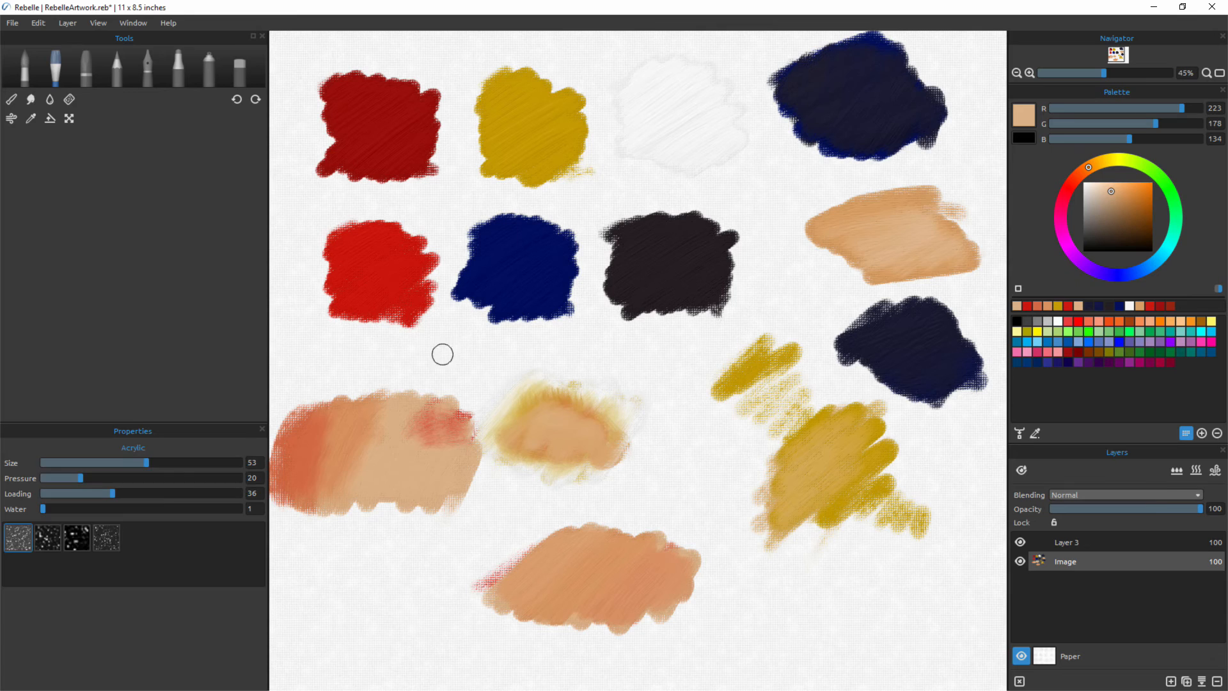
# Pick up the cadmium red, blend it into the small pink oval, resample the pink and enlarge the blush swatch
pyautogui.click(31, 118)
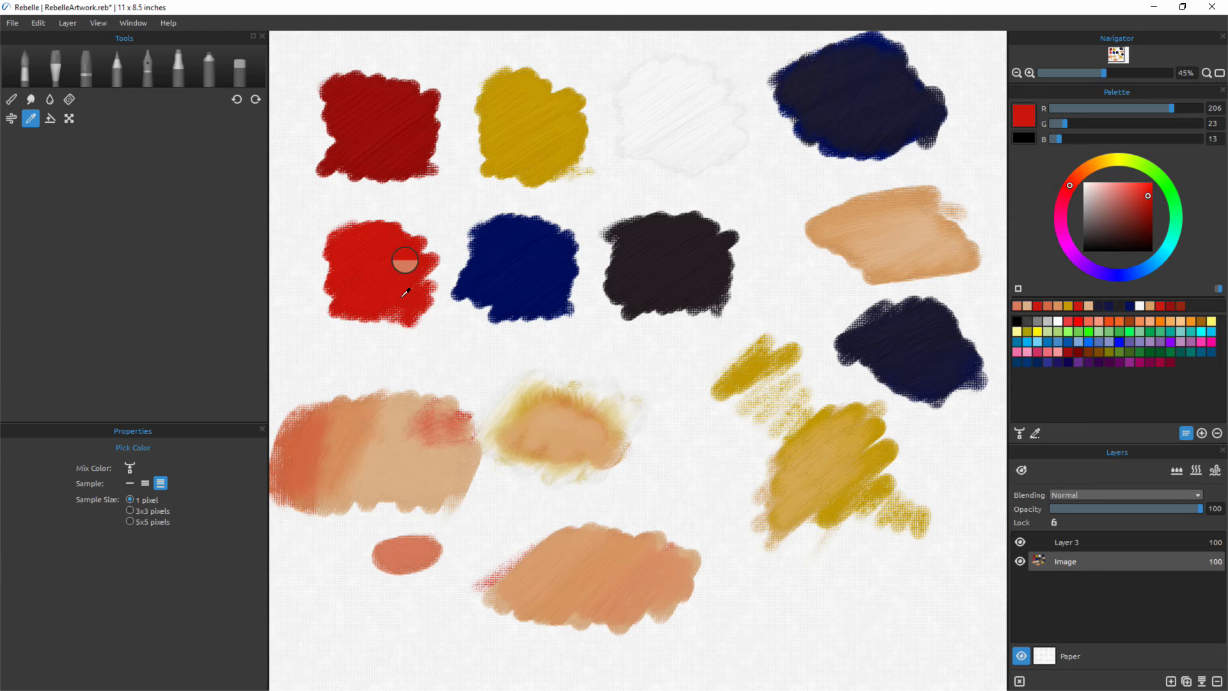
pyautogui.click(54, 65)
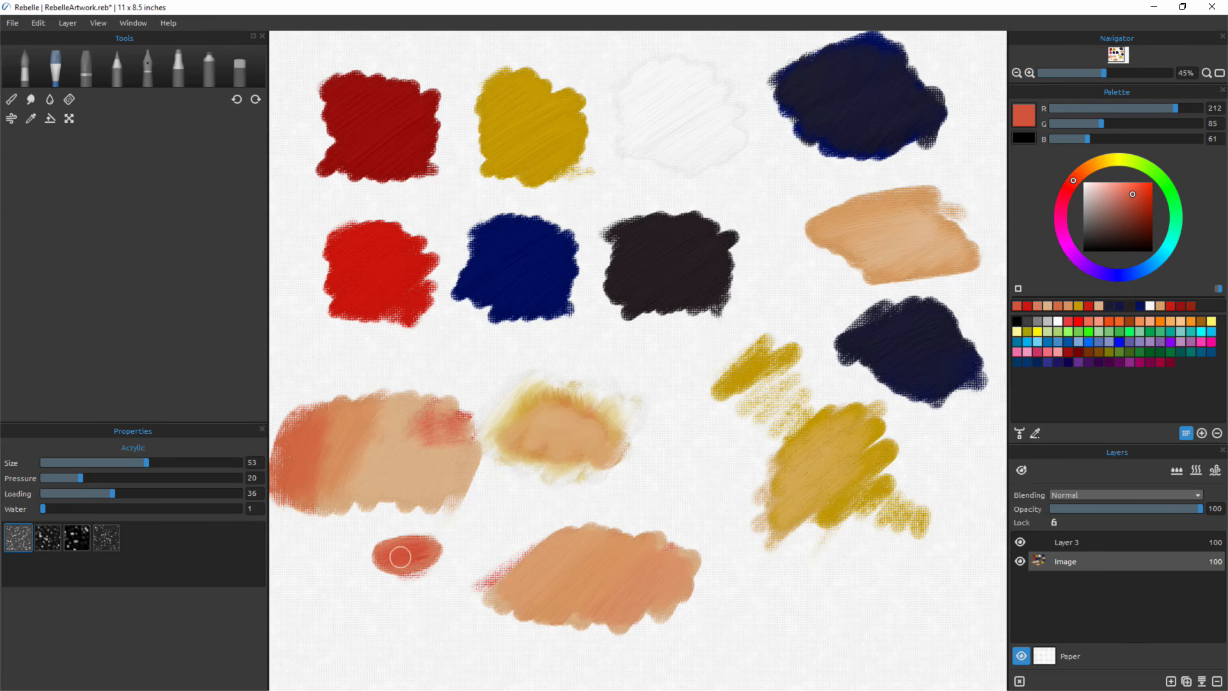
pyautogui.click(31, 118)
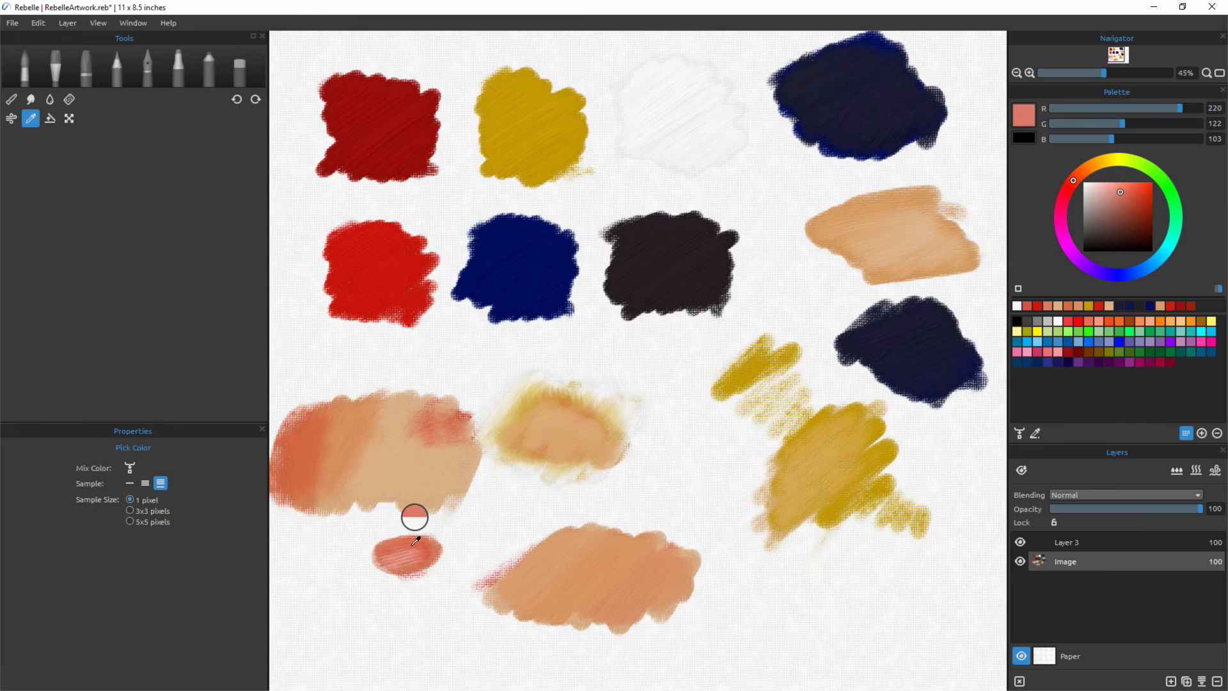
pyautogui.click(55, 67)
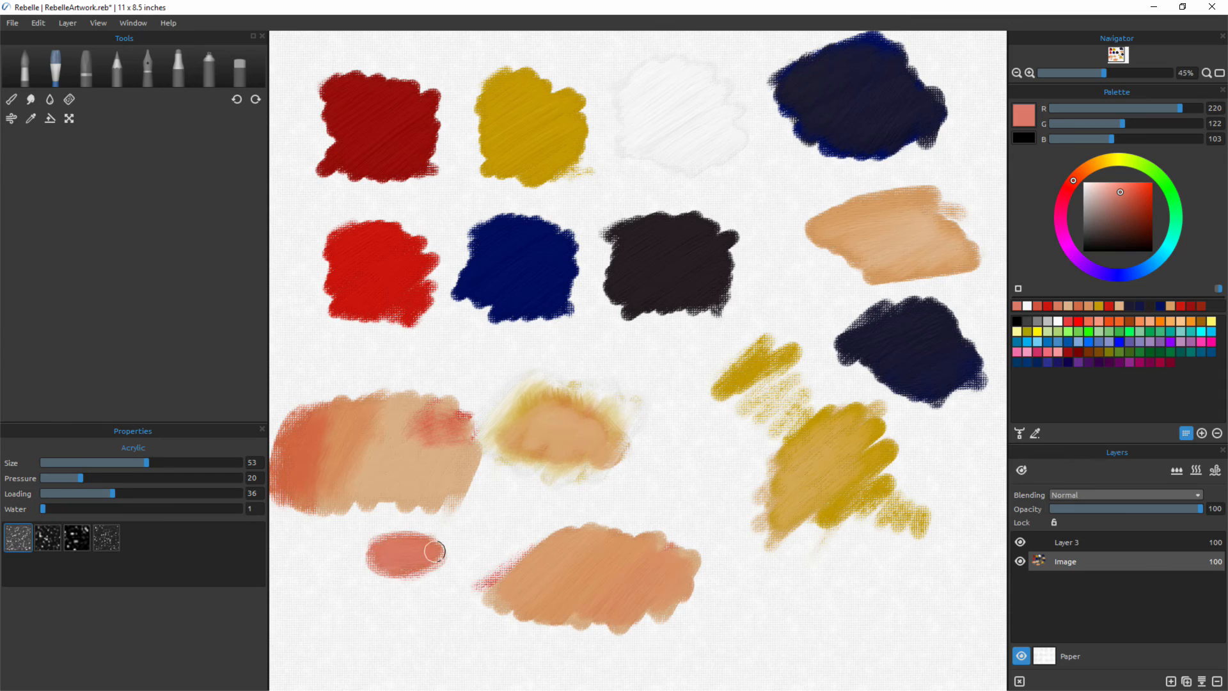
pyautogui.click(1148, 199)
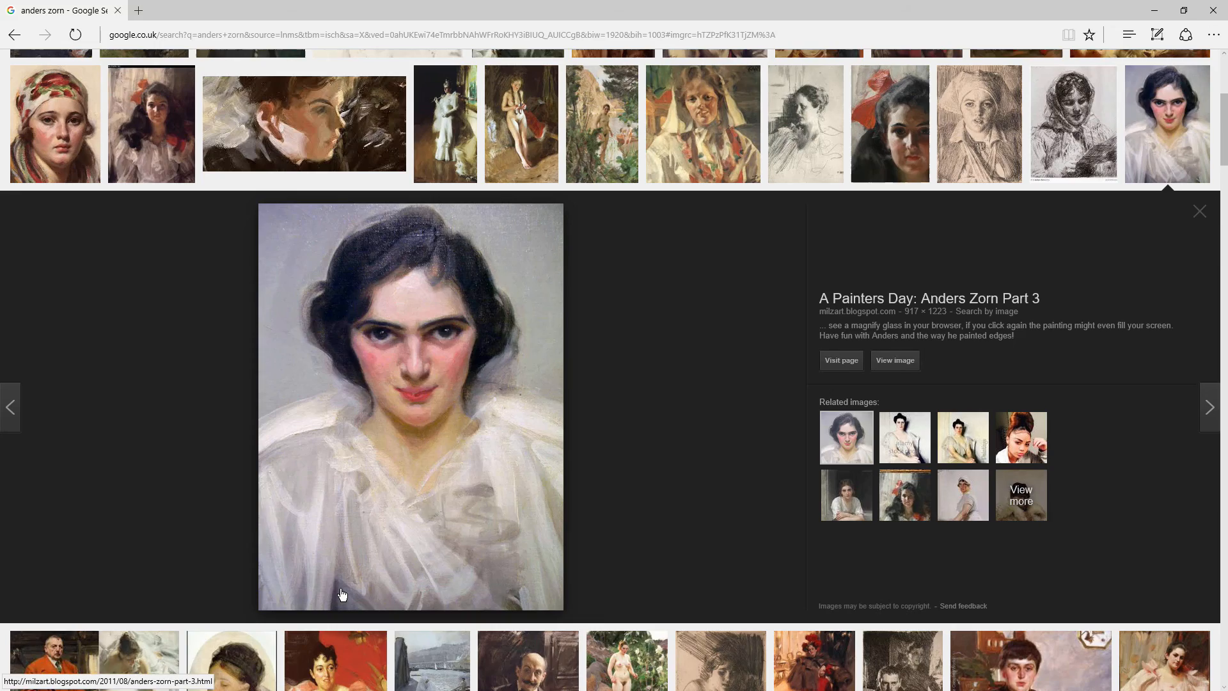
pyautogui.moveTo(431, 511)
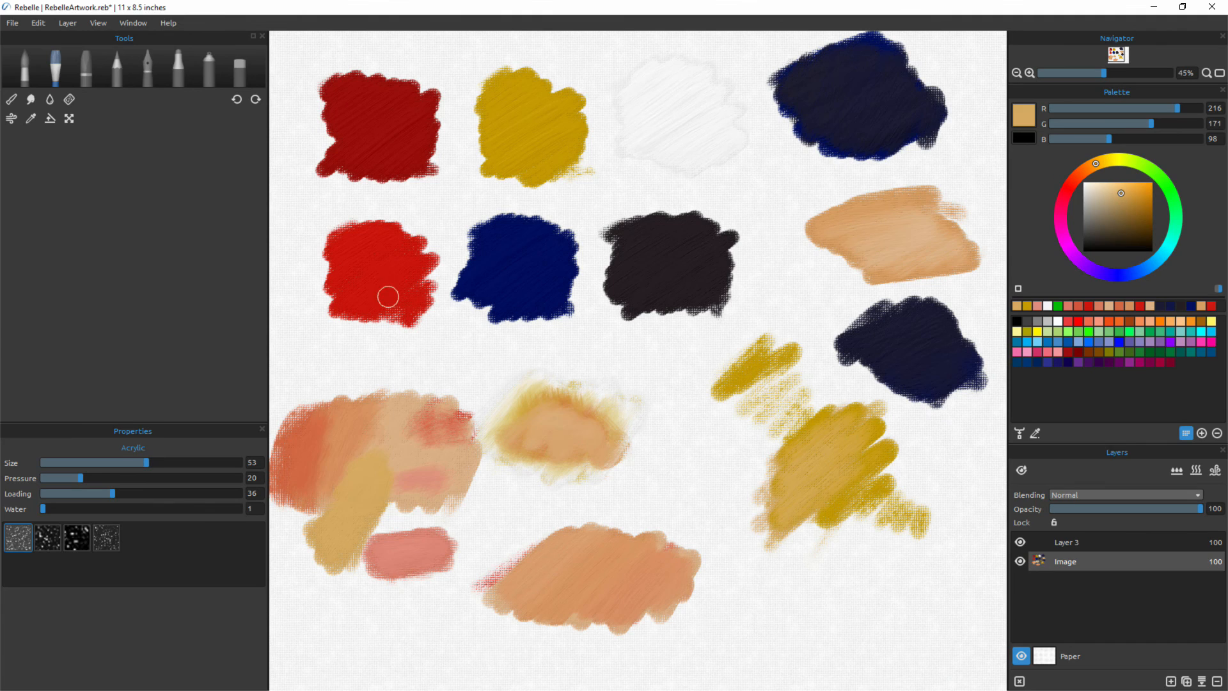
# Load the bright red for a lip stroke above the skin mix and resample the resulting muted red
pyautogui.click(31, 117)
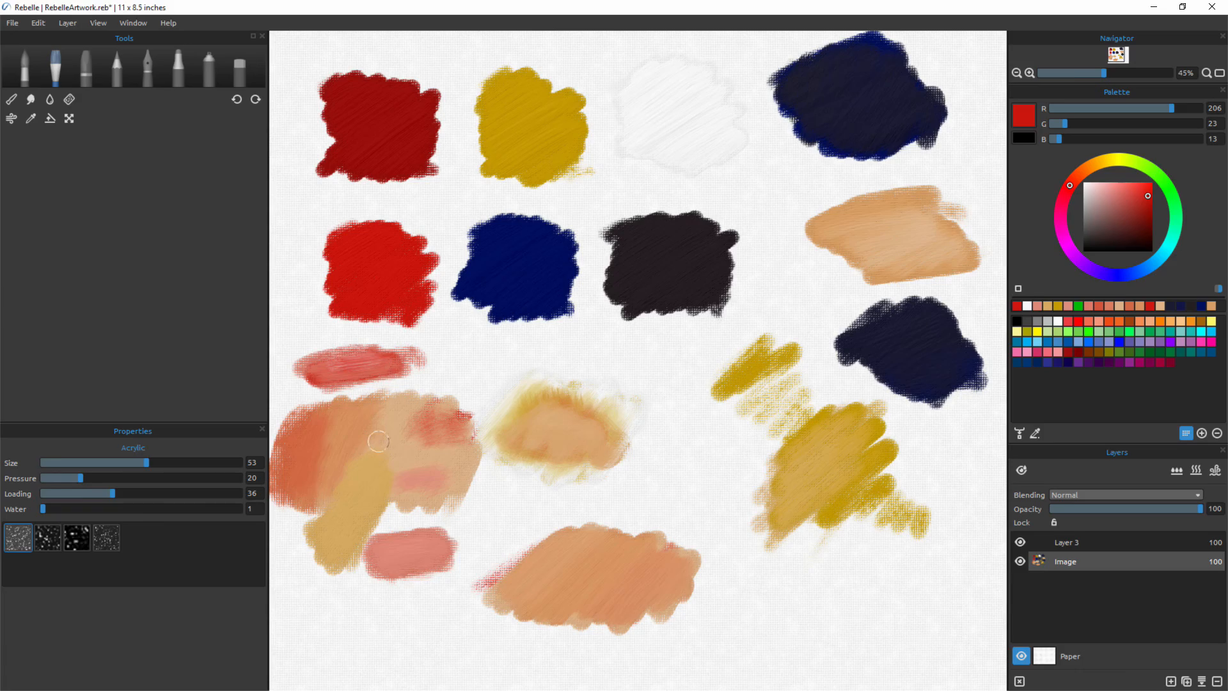
pyautogui.click(30, 117)
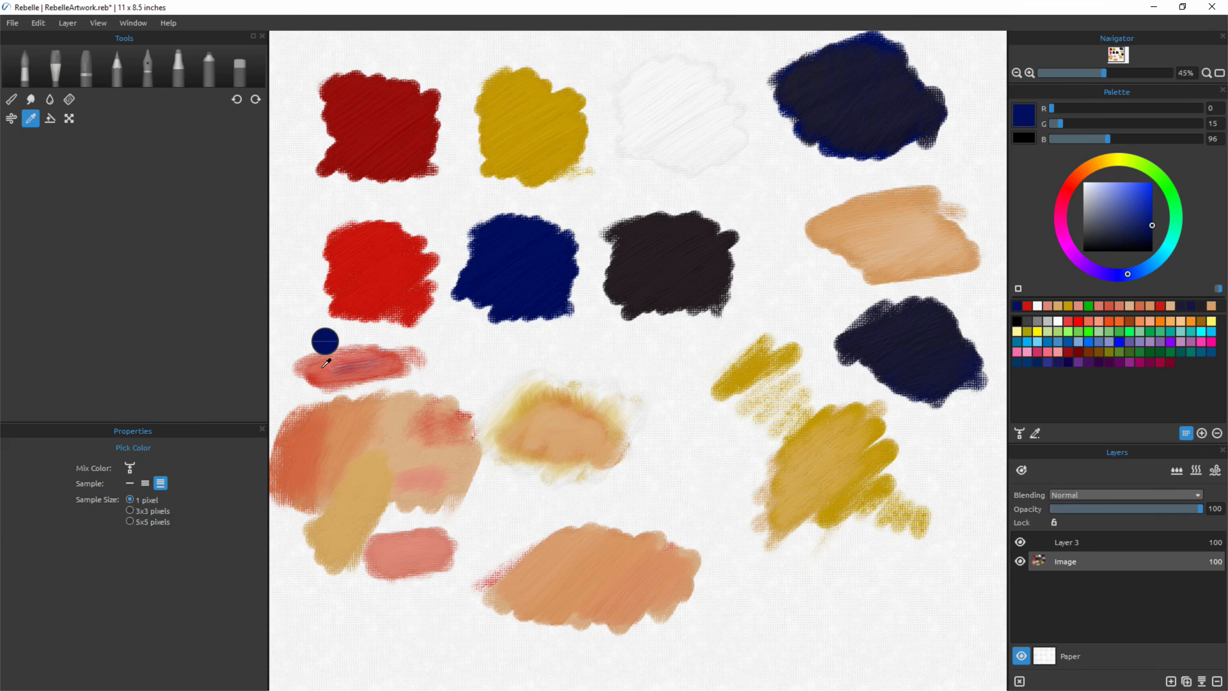
pyautogui.click(58, 65)
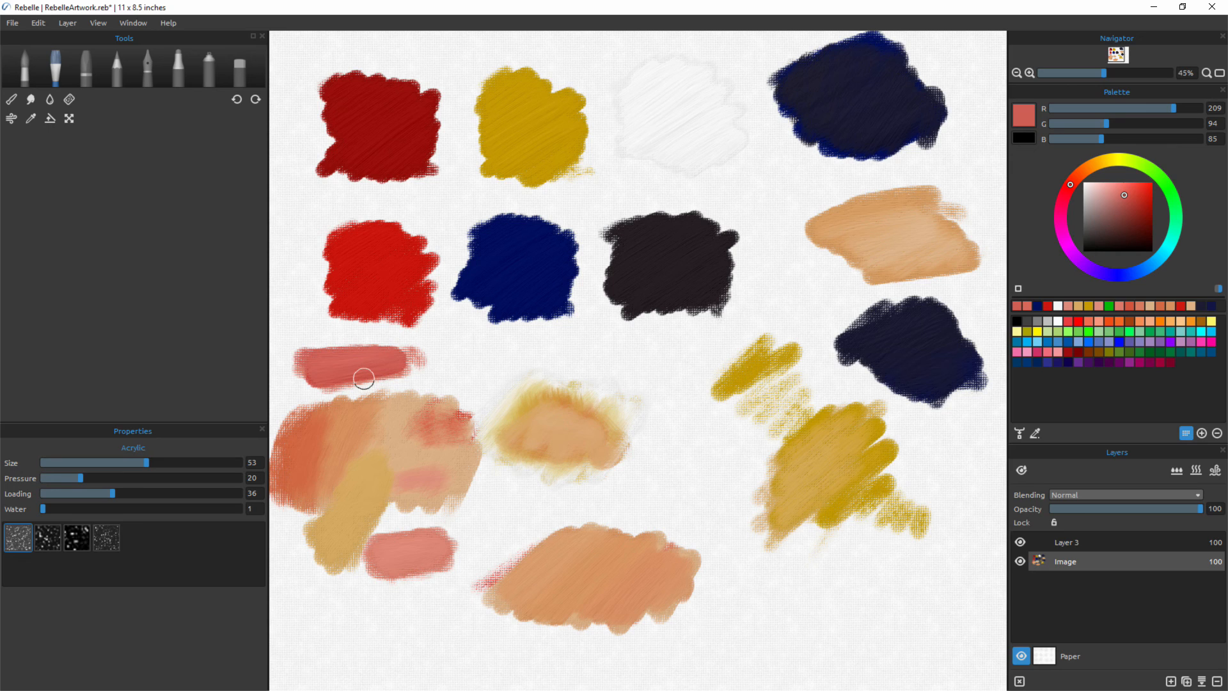
pyautogui.moveTo(374, 269)
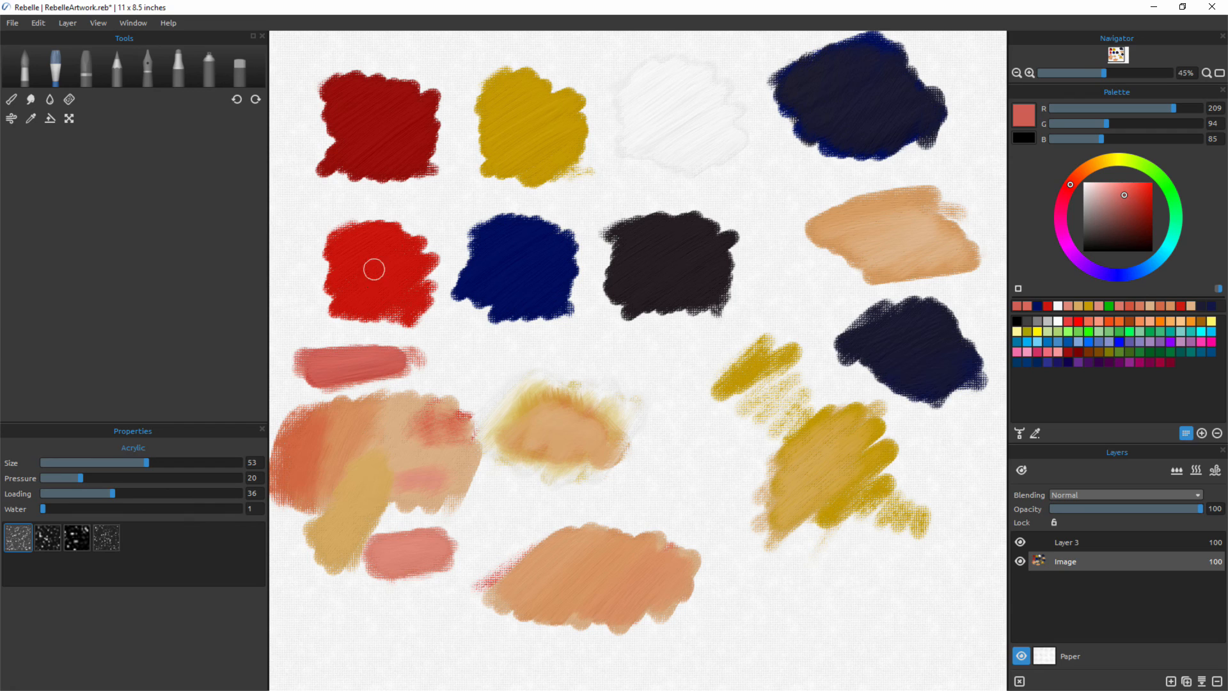
pyautogui.moveTo(700, 33)
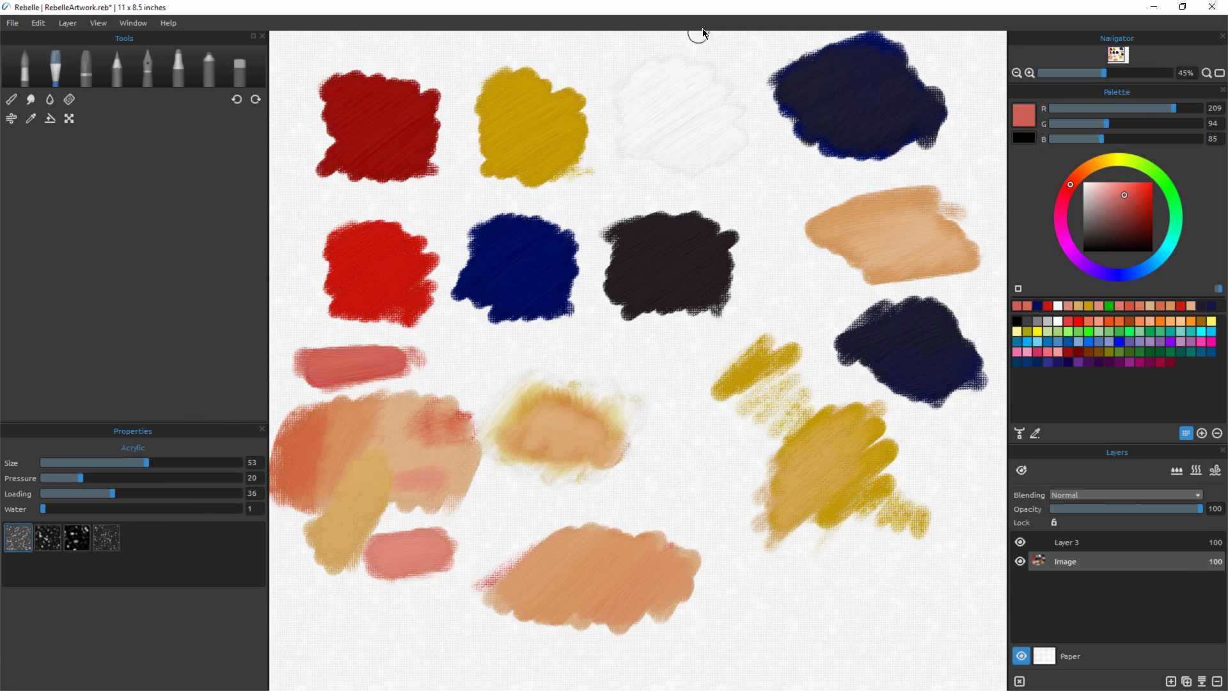
pyautogui.moveTo(751, 436)
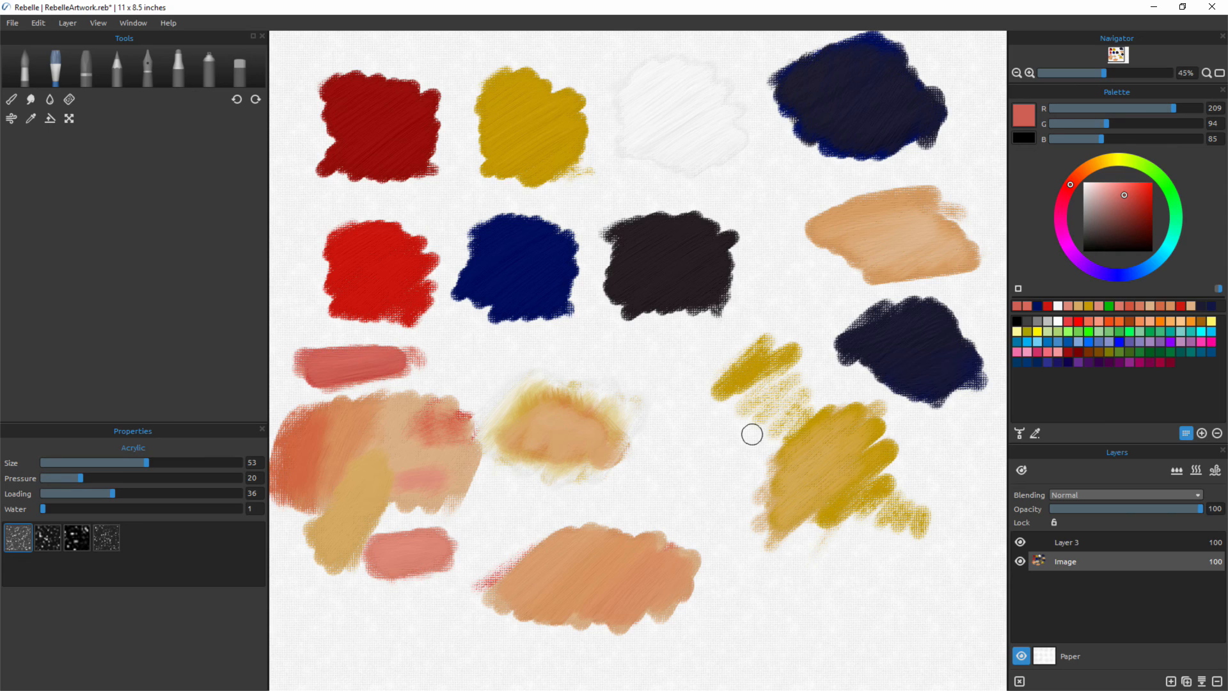